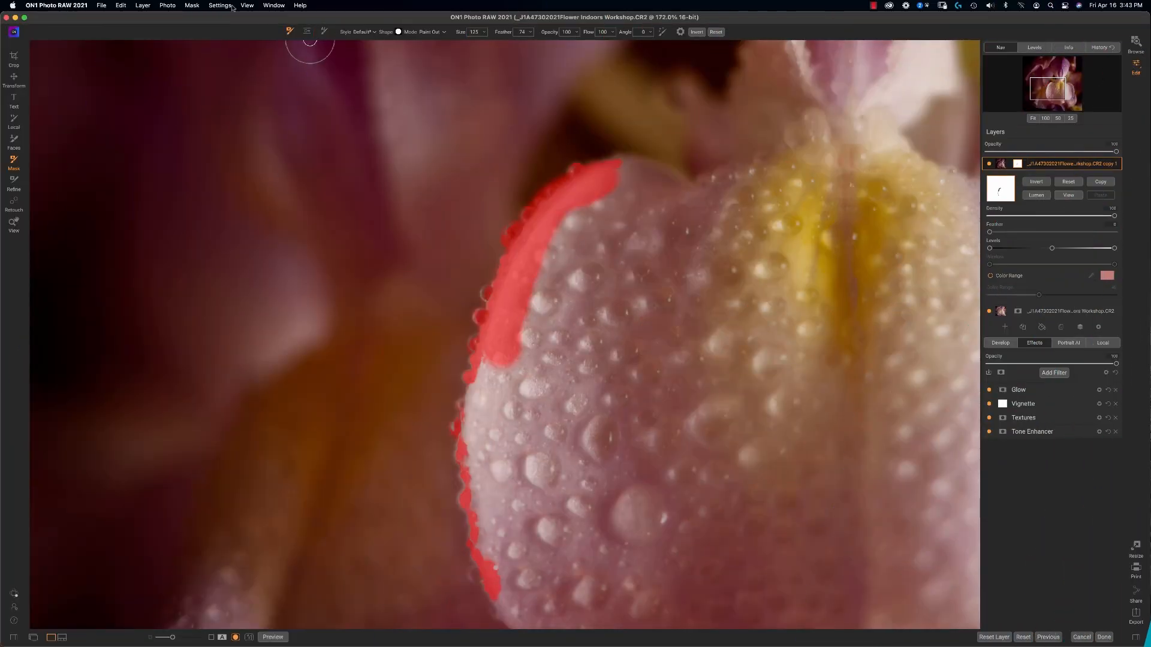
mouse_move(614, 228)
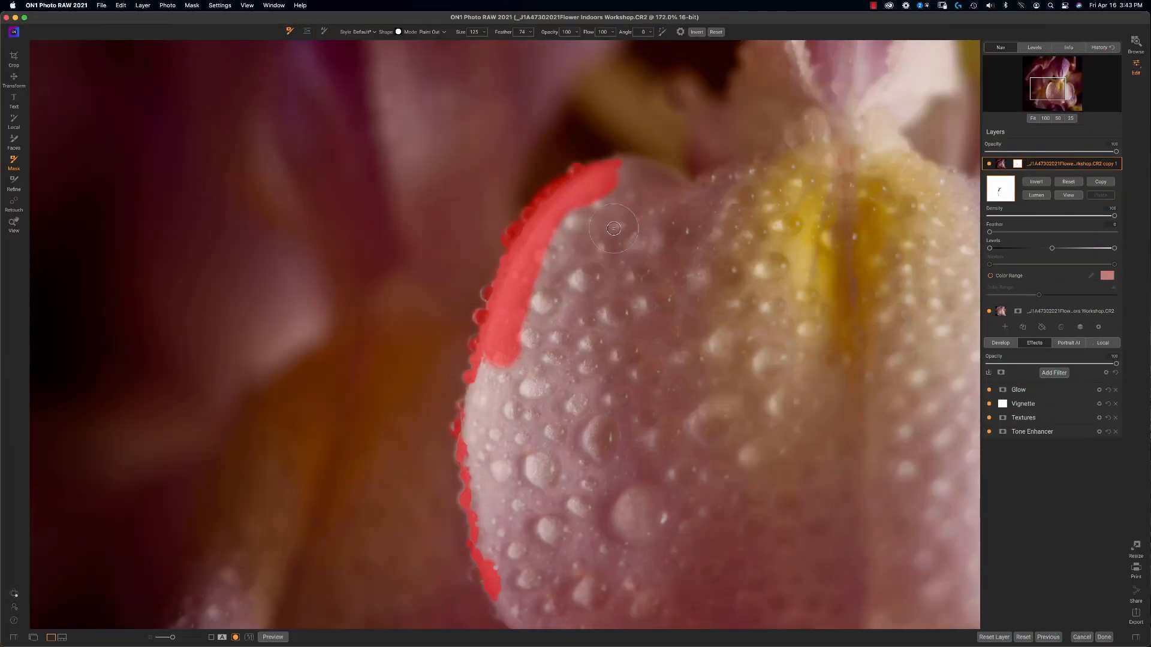
Duplicate the flower photo layer so 'copy 1' sits above the original.
left_click(1068, 195)
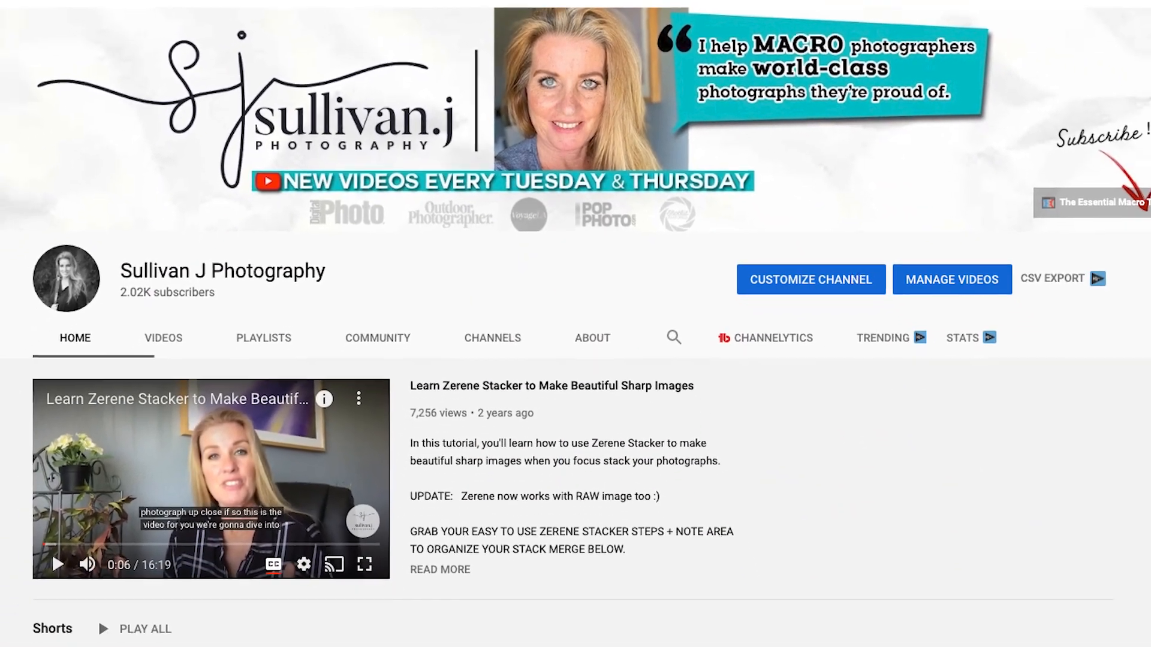
scroll("down", 3)
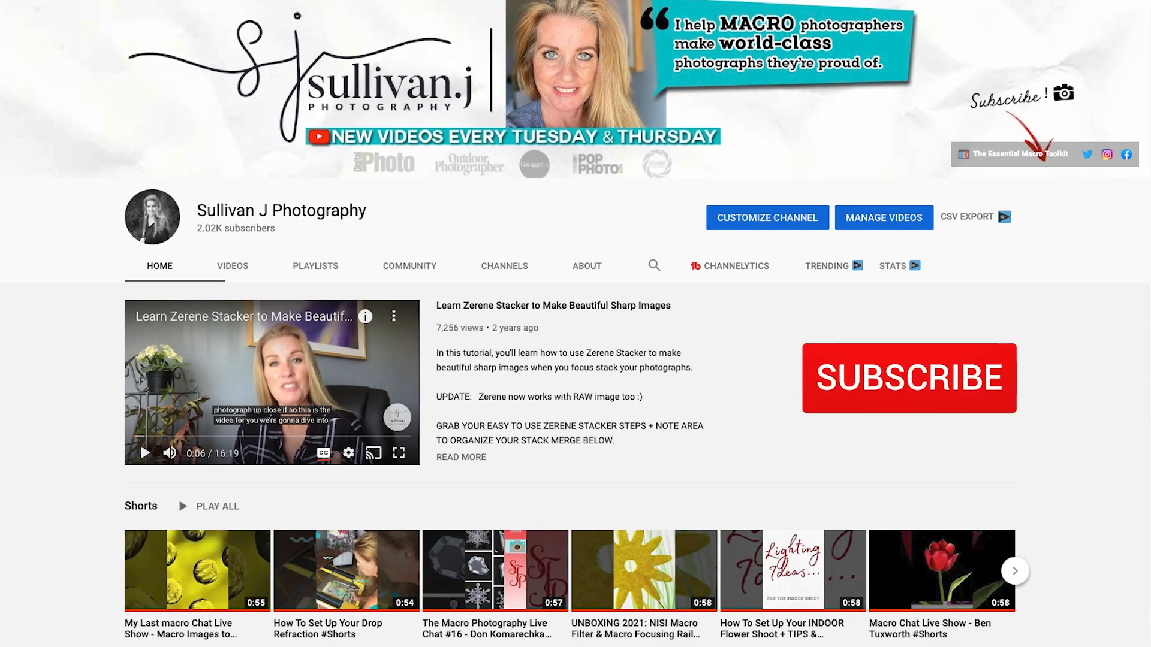
left_click(907, 378)
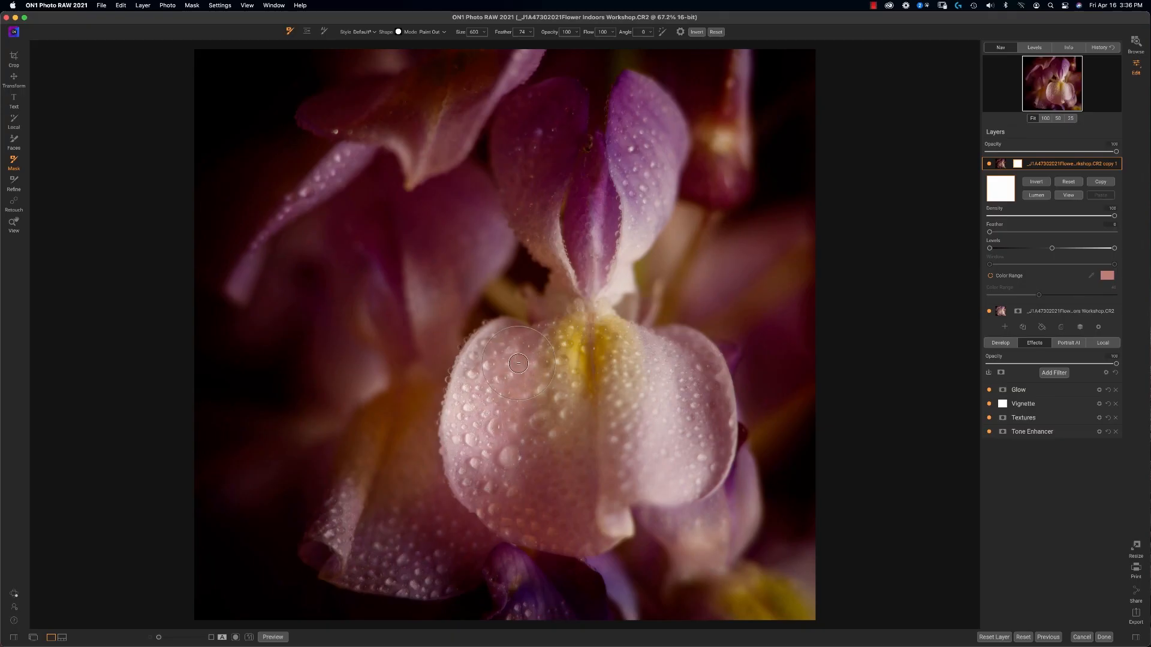
mouse_move(496, 352)
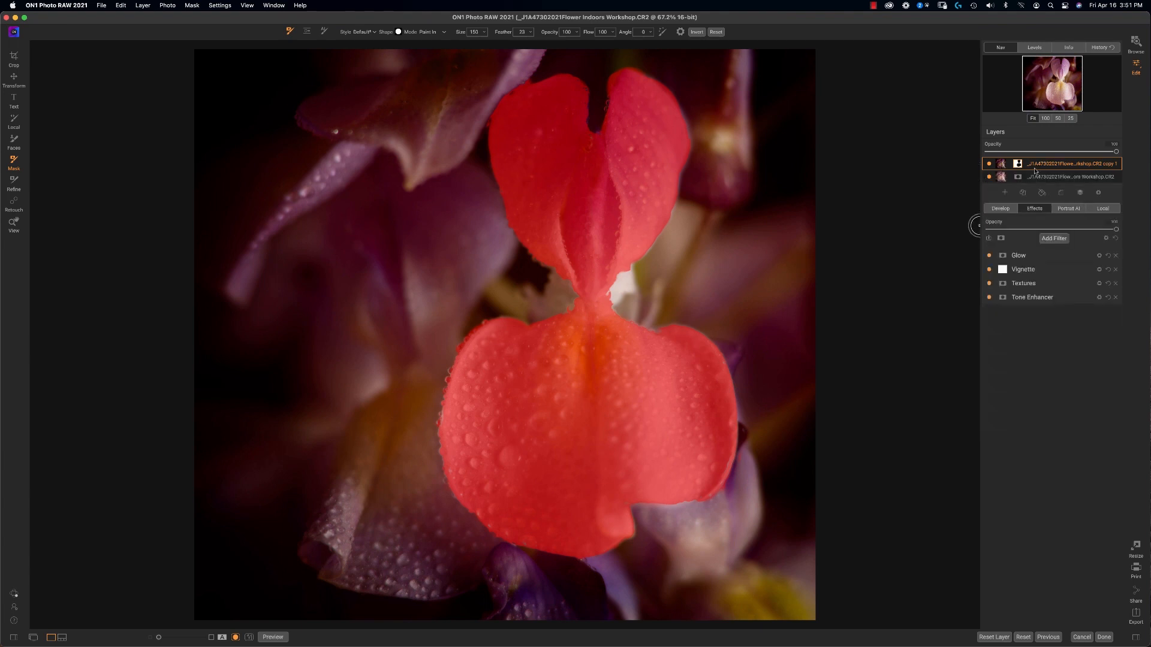
left_click(1017, 163)
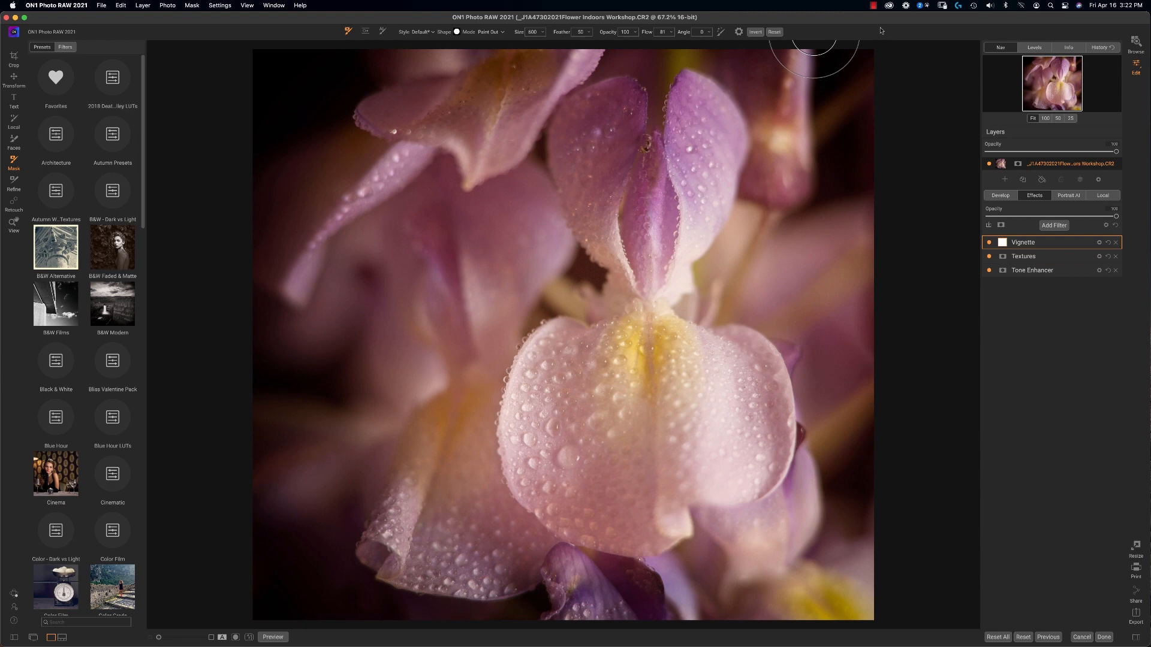
mouse_move(748, 327)
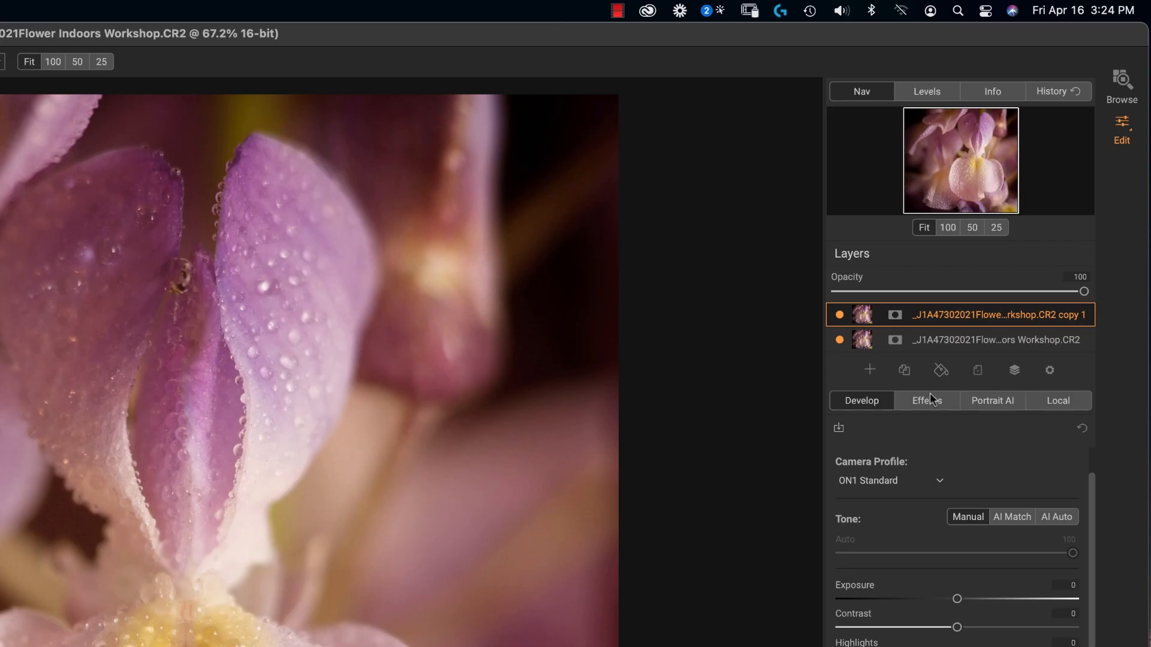
List the copy layer's Vignette, Textures and Tone Enhancer filters in Effects.
left_click(925, 400)
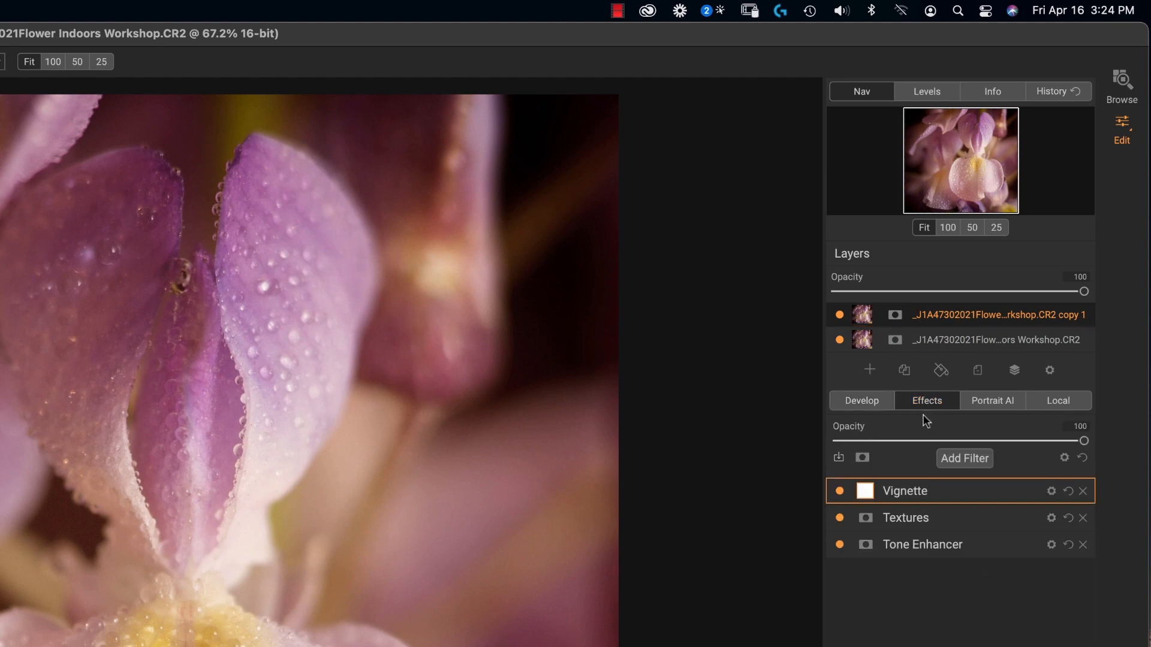
mouse_move(940, 335)
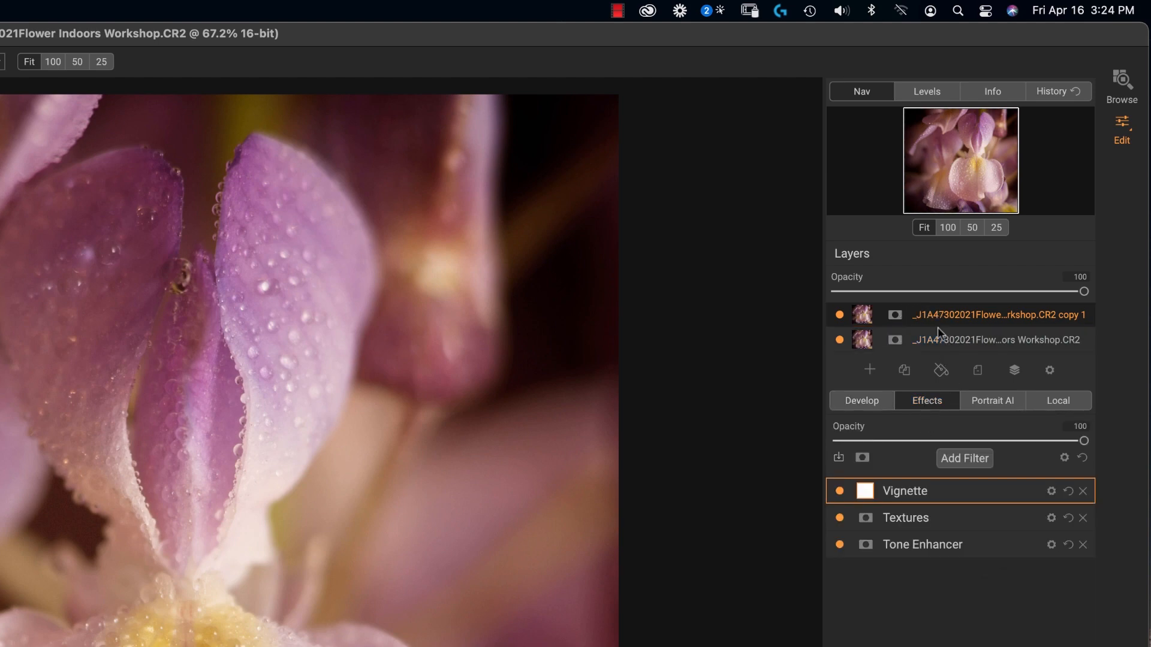
mouse_move(947, 303)
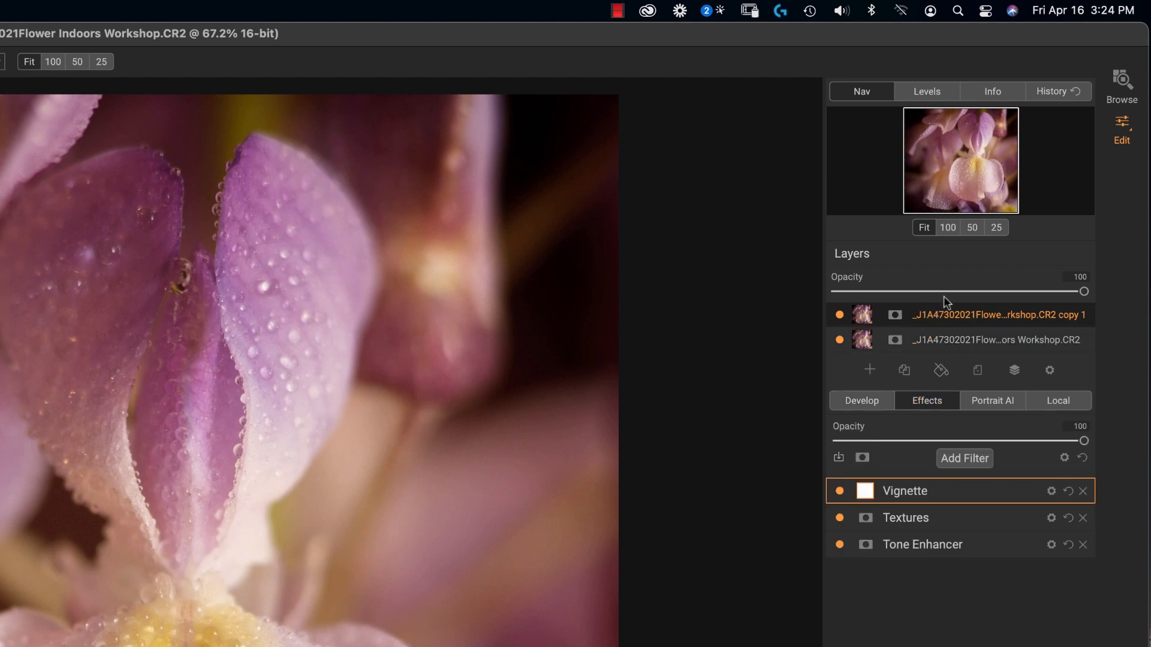
mouse_move(976, 481)
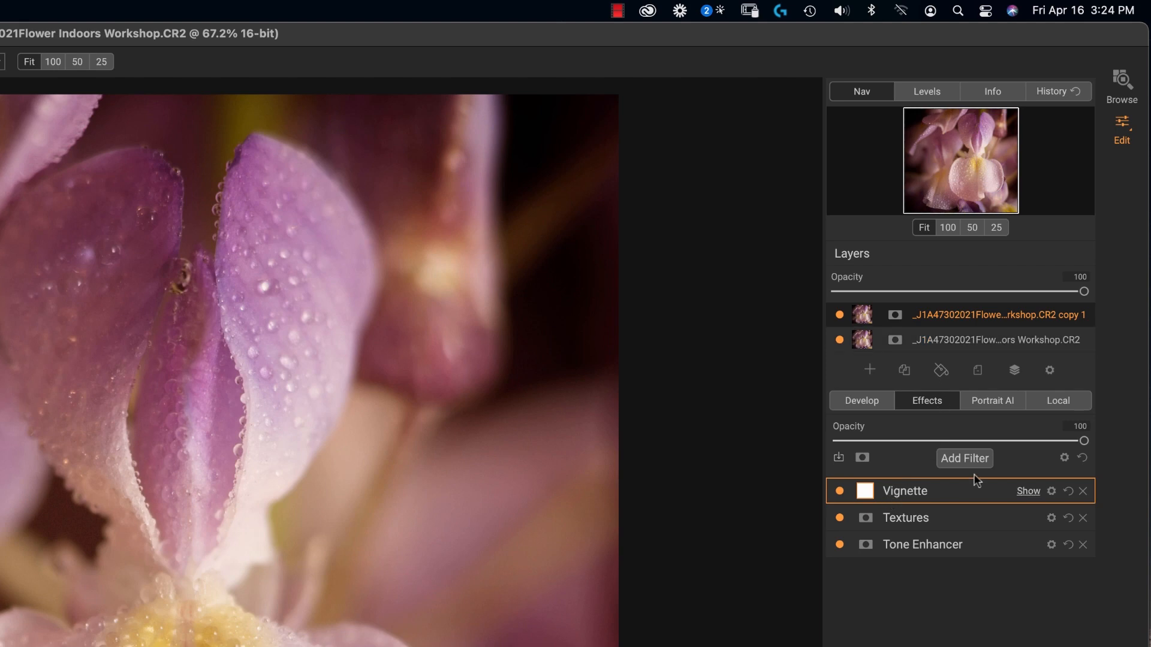
mouse_move(913, 519)
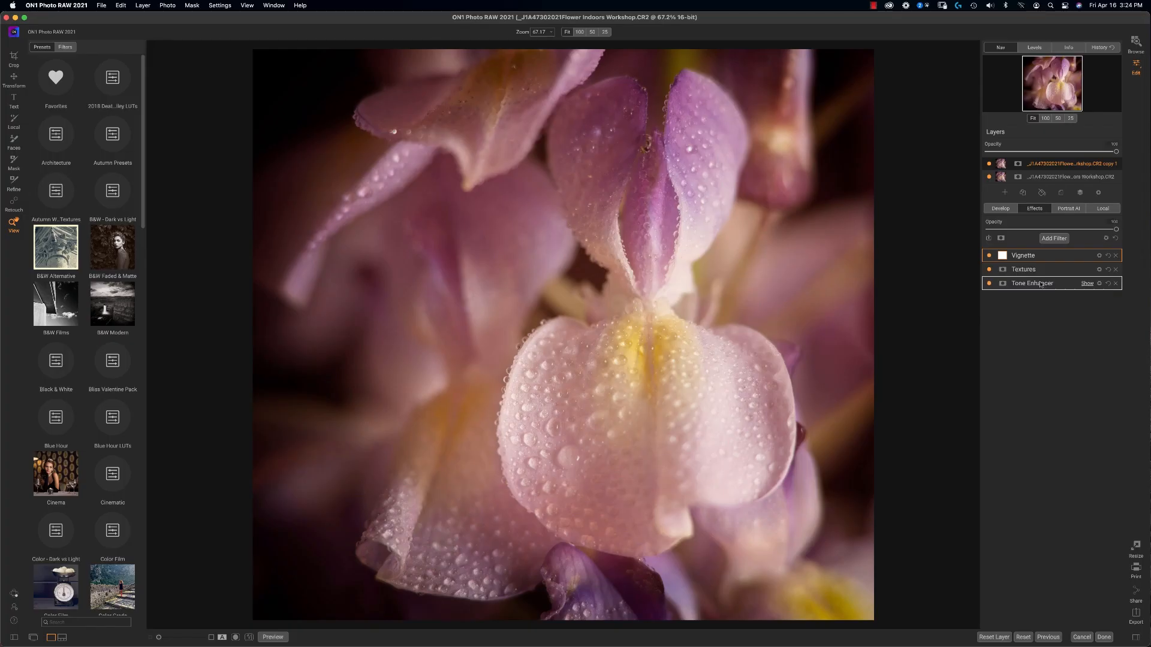
left_click(1023, 254)
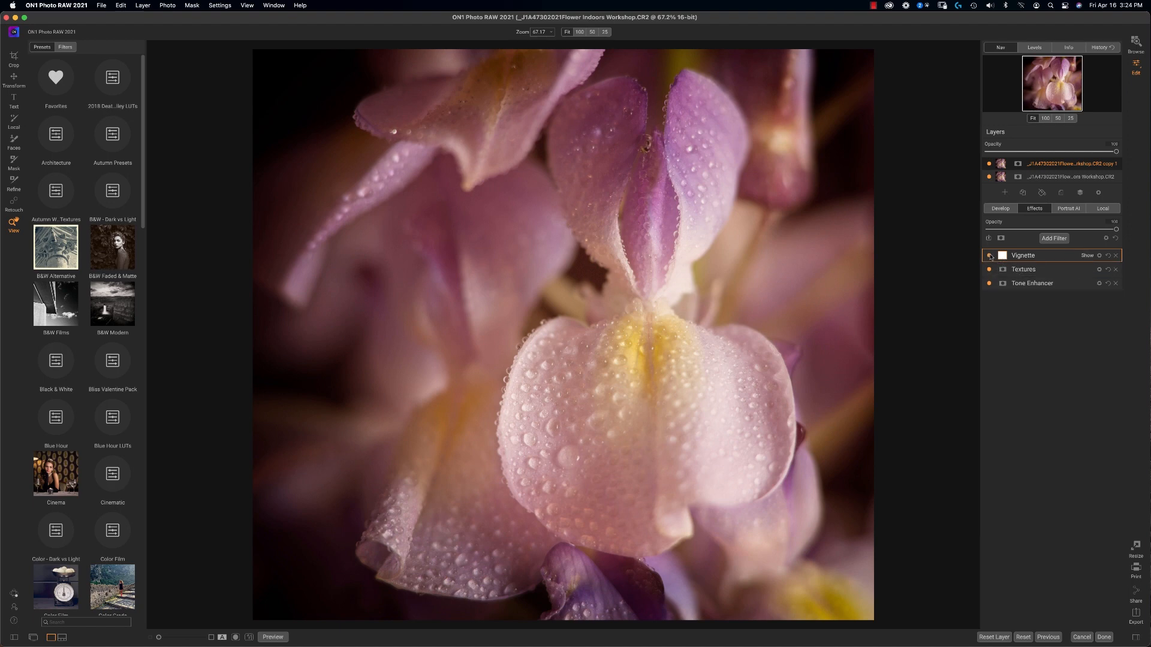
left_click(989, 255)
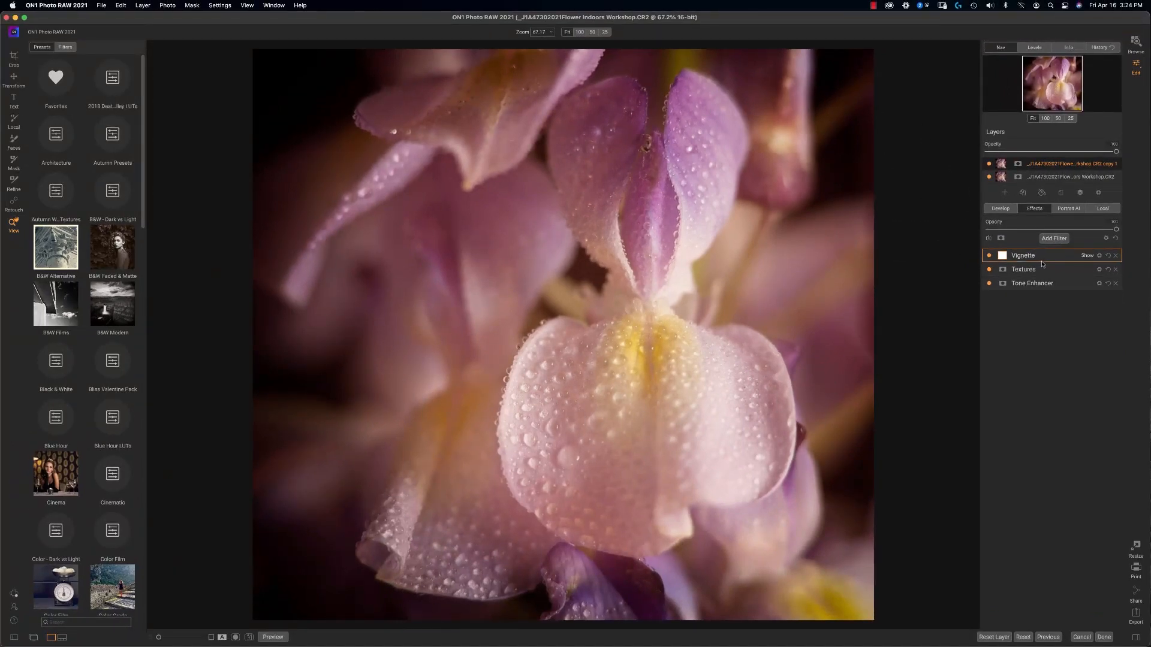
left_click(1022, 255)
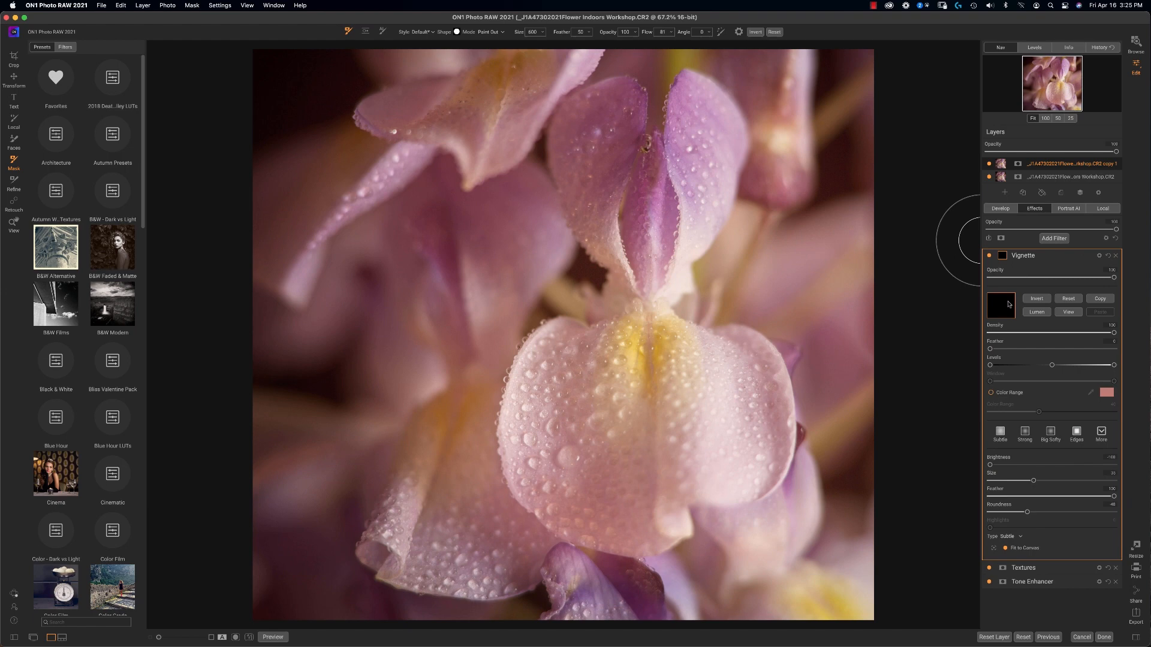
mouse_move(1010, 300)
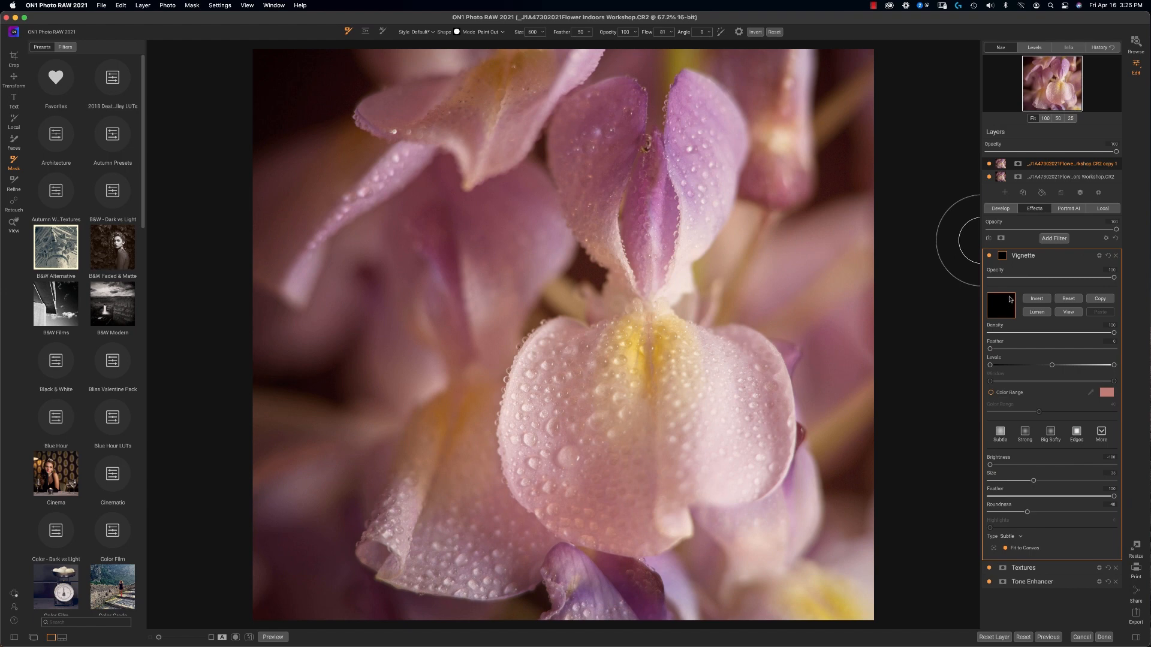
mouse_move(1003, 272)
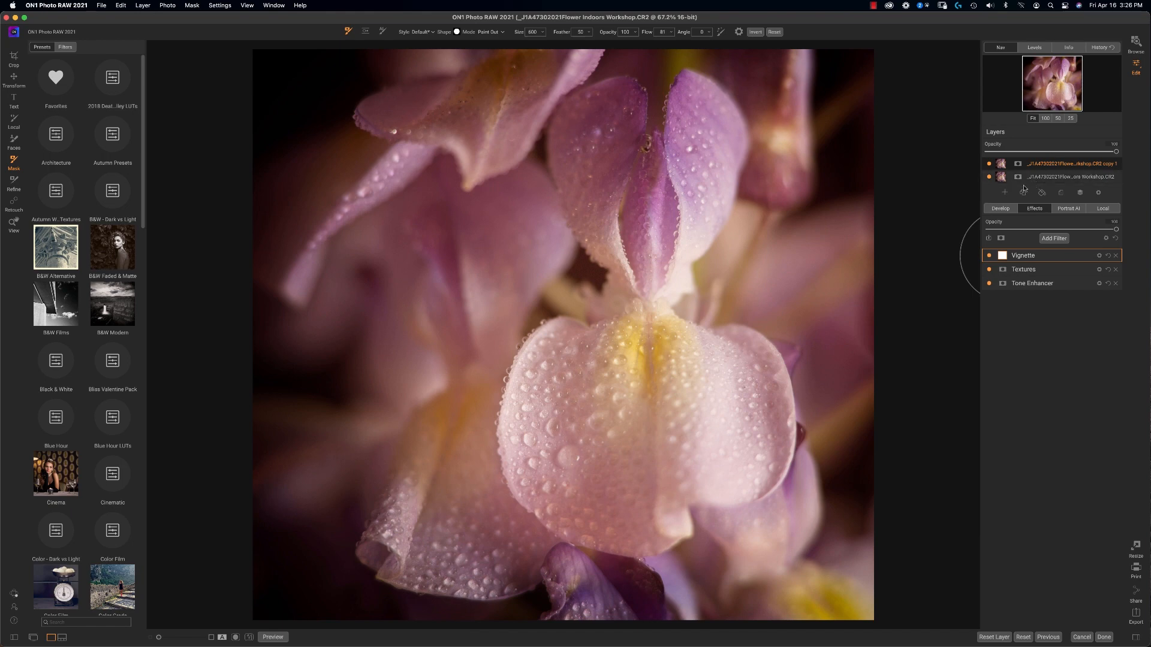
mouse_move(509, 253)
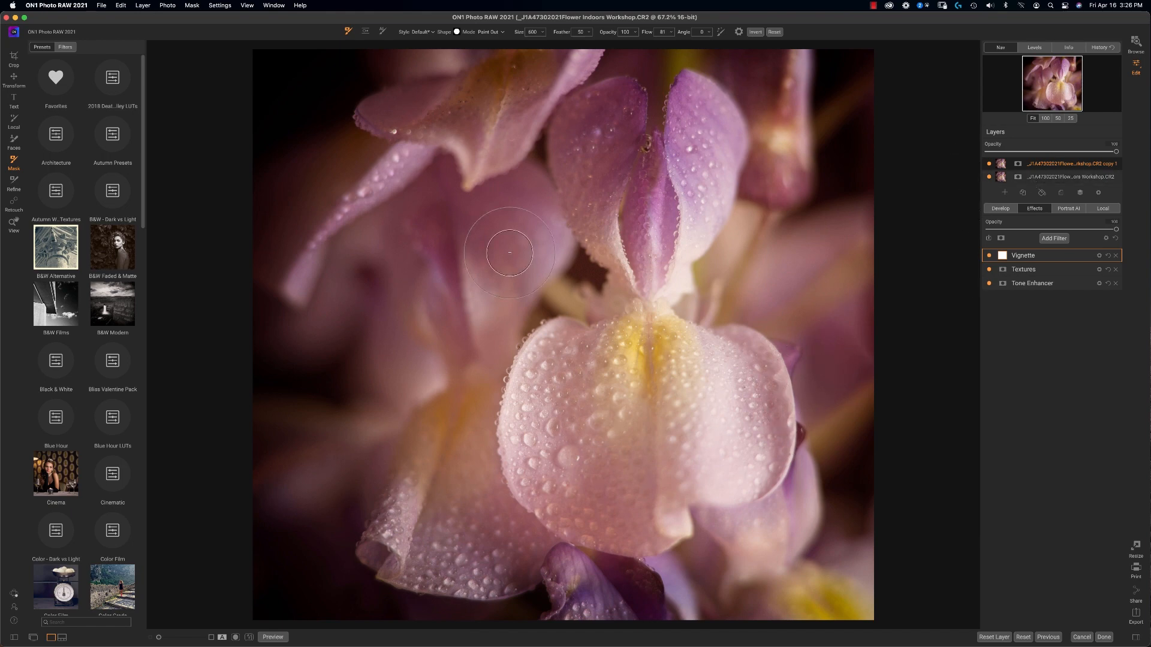
mouse_move(750, 294)
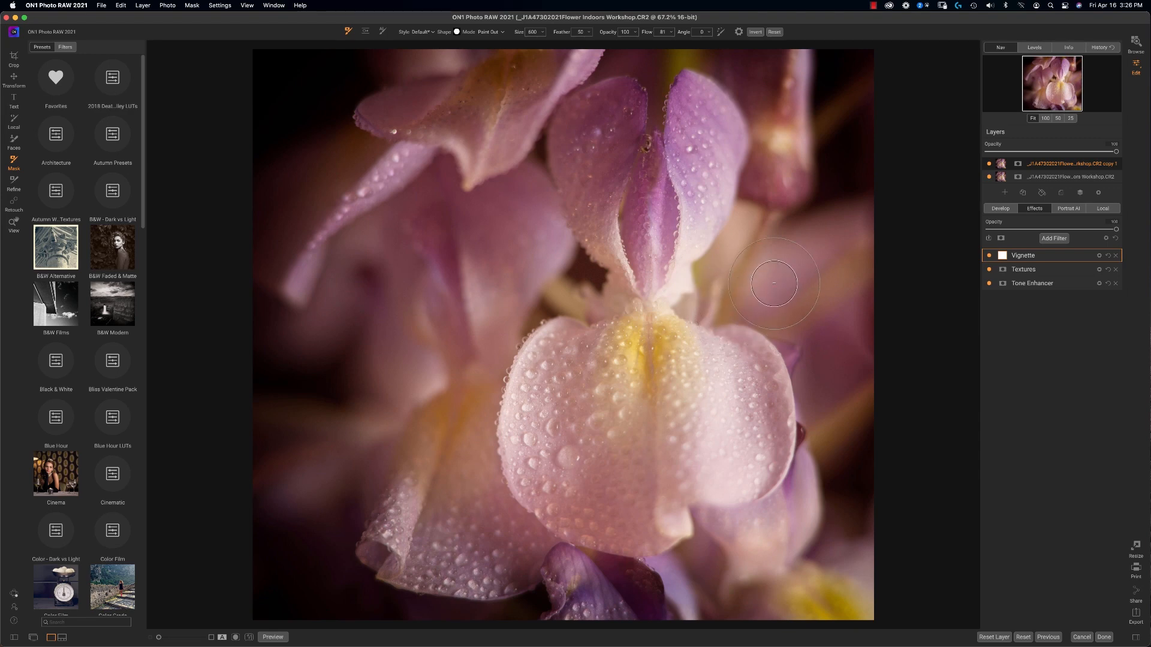
Add a Glow filter to the copied layer and apply a glow style.
left_click(1054, 237)
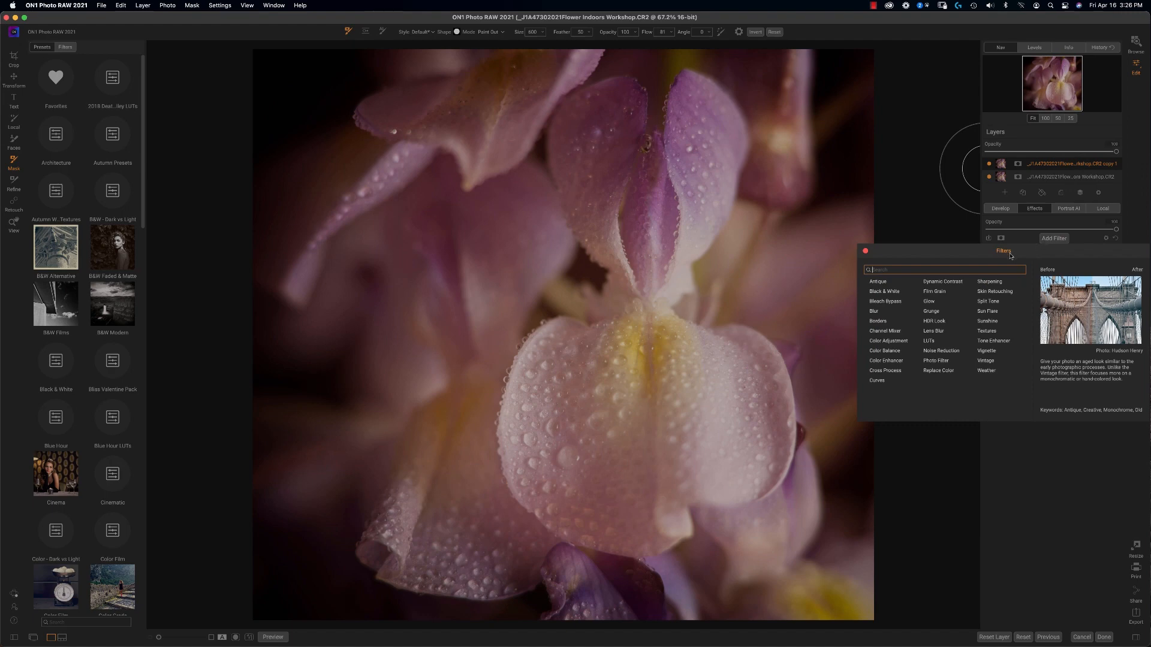
mouse_move(934, 291)
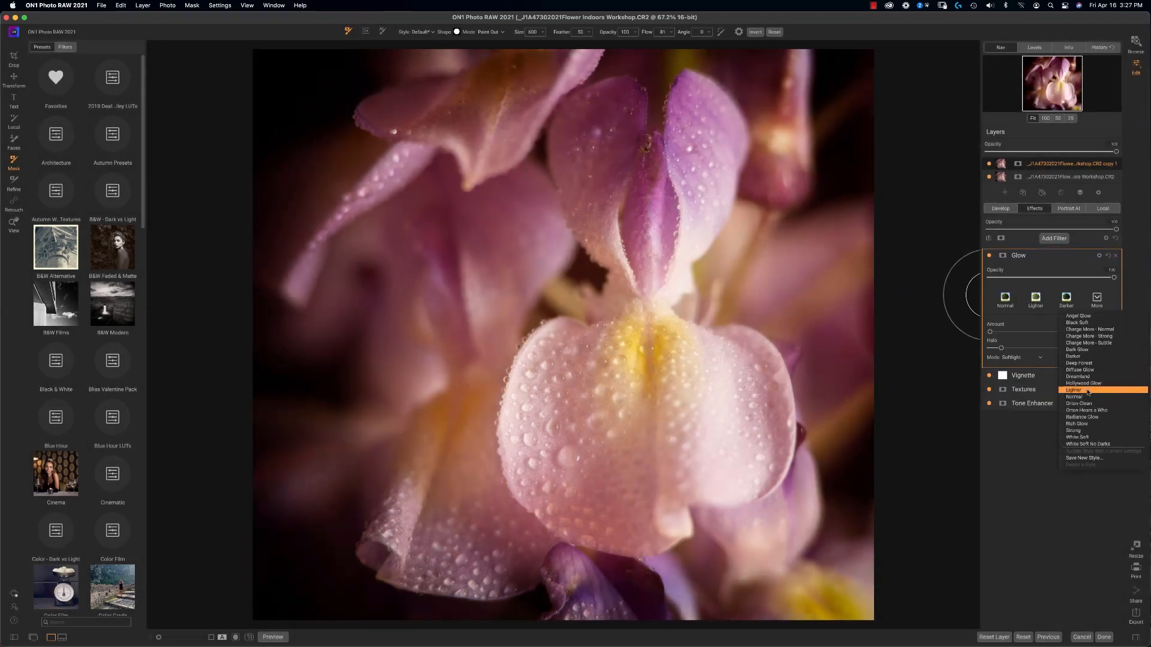
mouse_move(1086, 410)
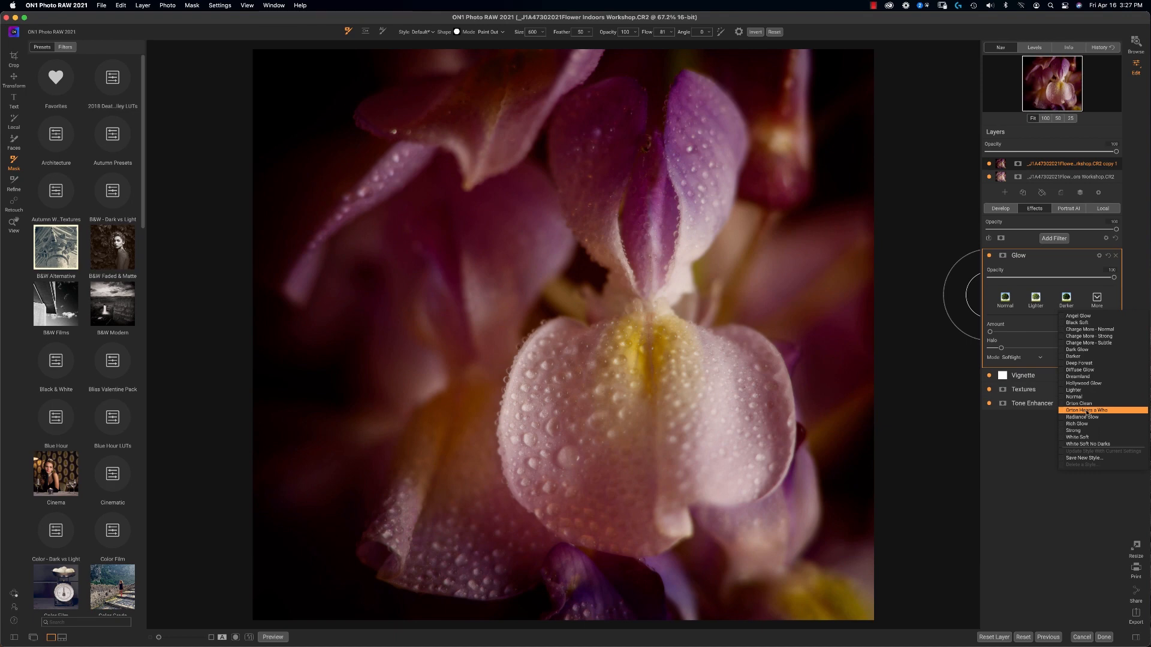
left_click(1079, 410)
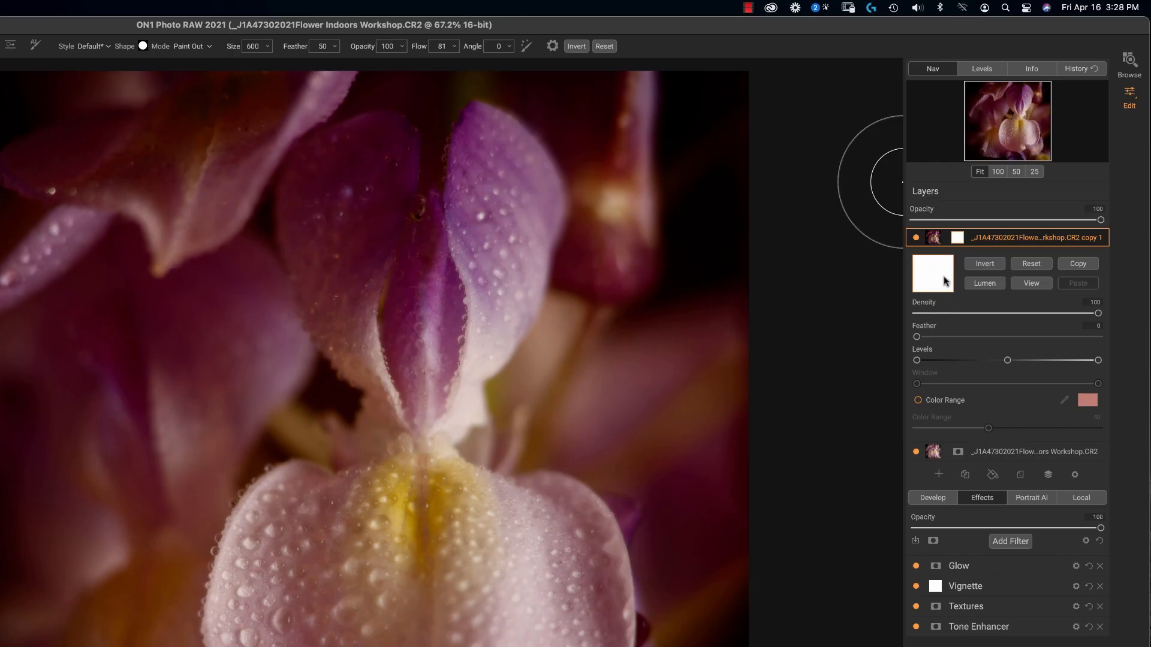
Brush dark areas over the flower, then raise the brush feather to 74 at size 400.
left_click_drag(512, 453, 807, 438)
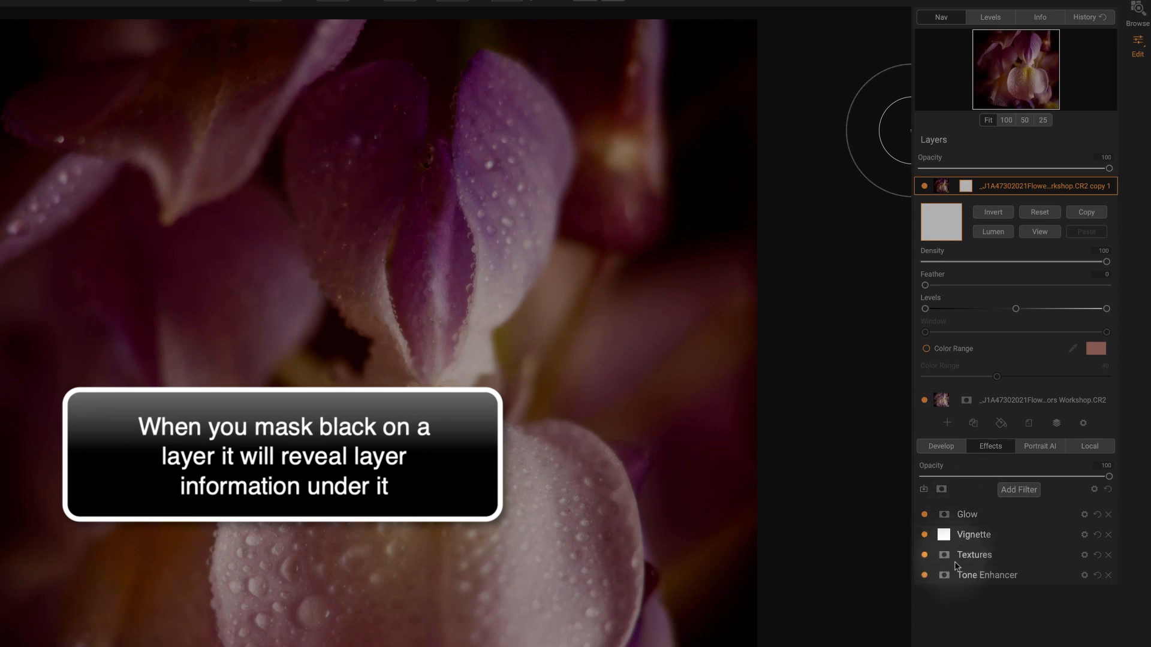
left_click(966, 514)
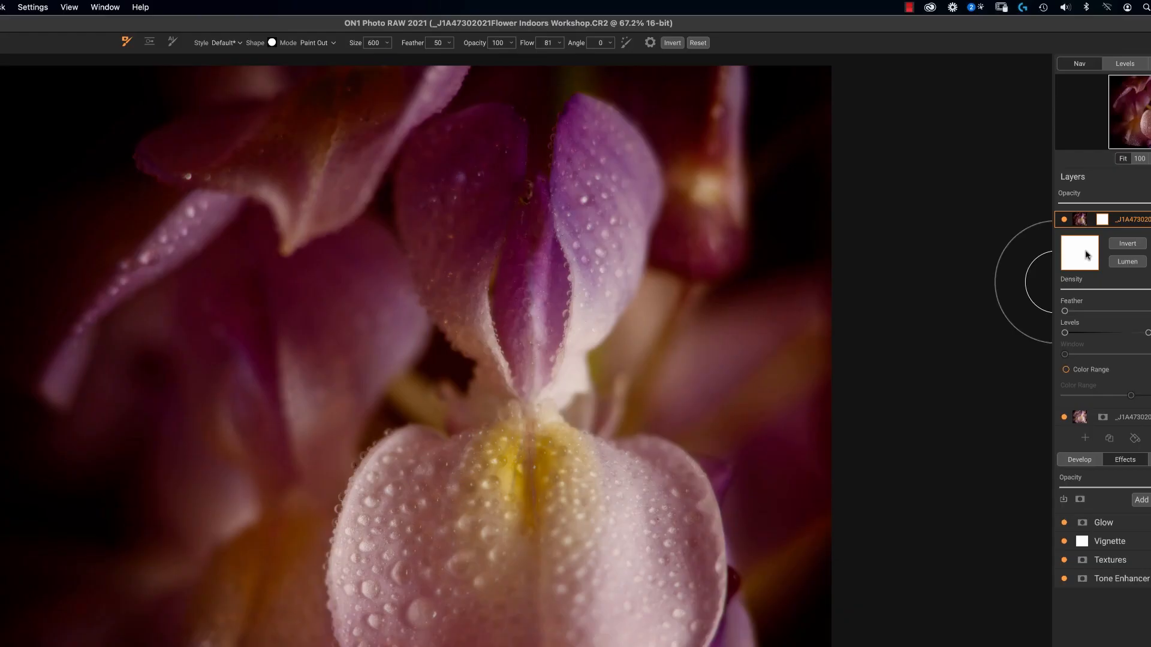
left_click_drag(304, 304, 311, 447)
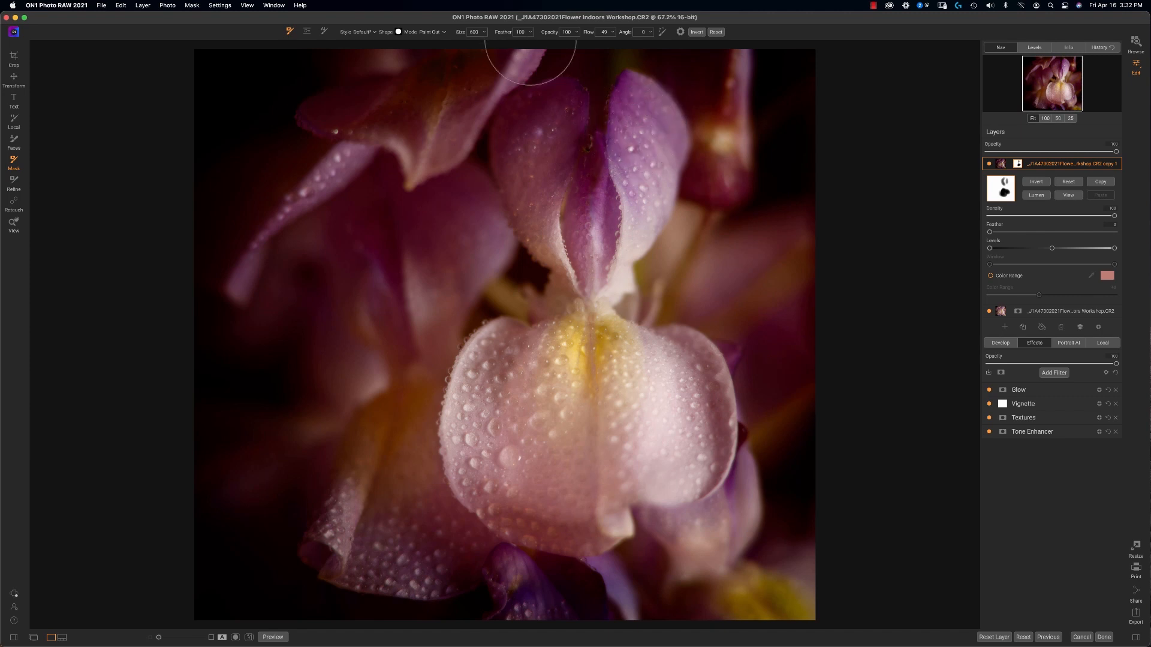
mouse_move(667, 142)
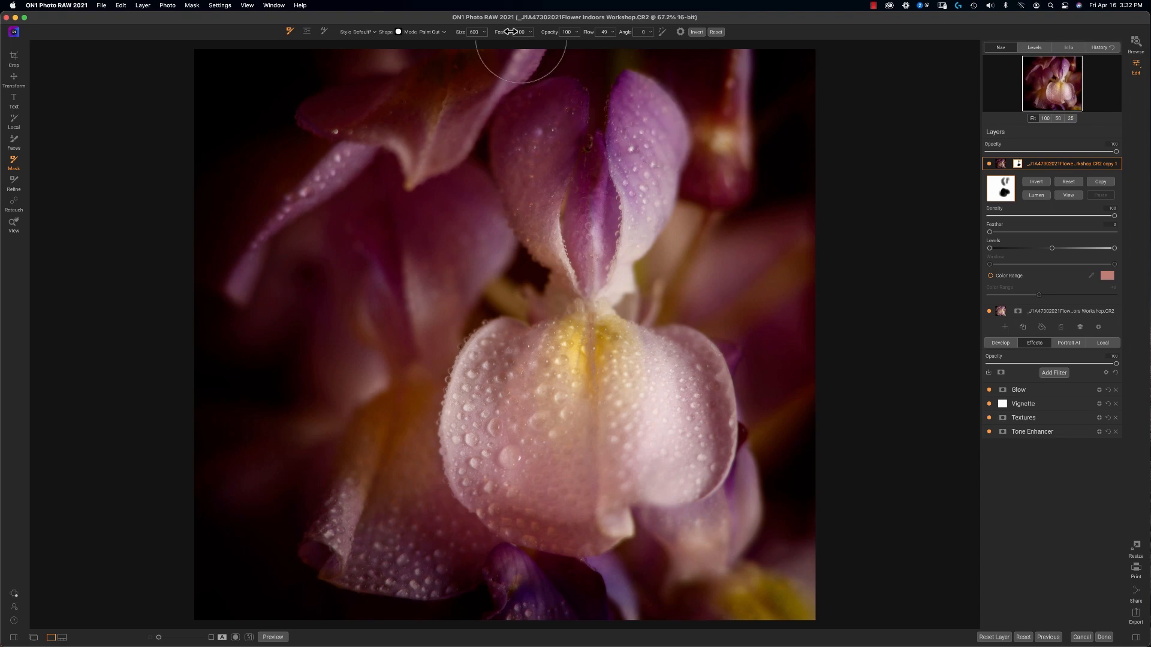
left_click_drag(484, 40, 521, 40)
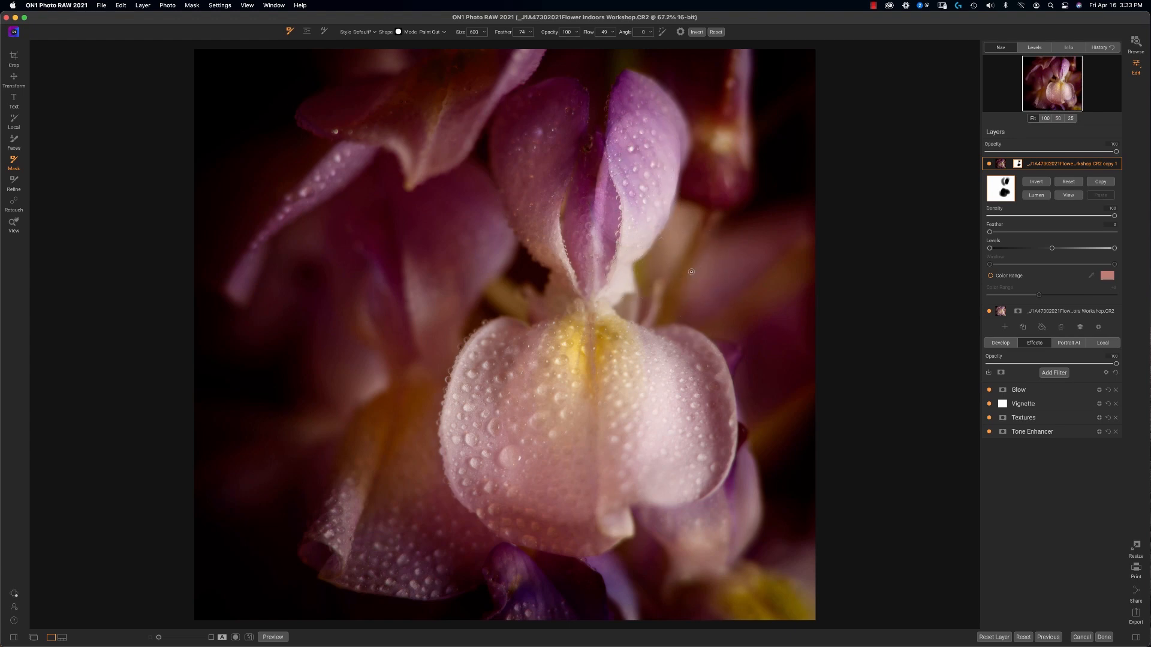
mouse_move(674, 280)
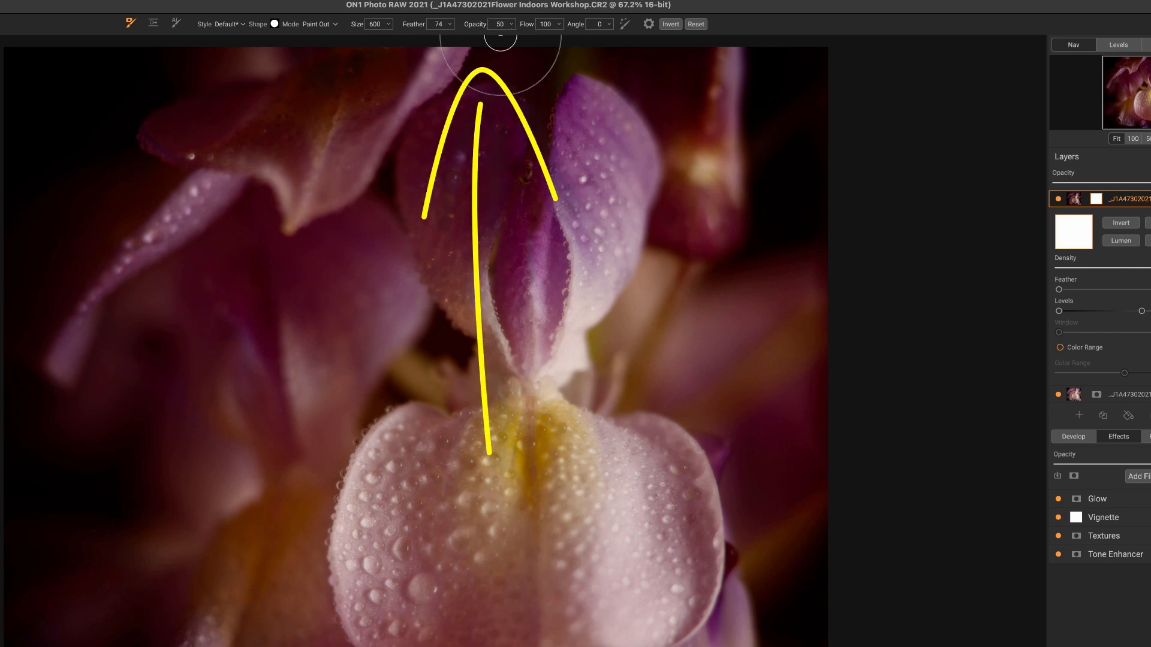
mouse_move(542, 223)
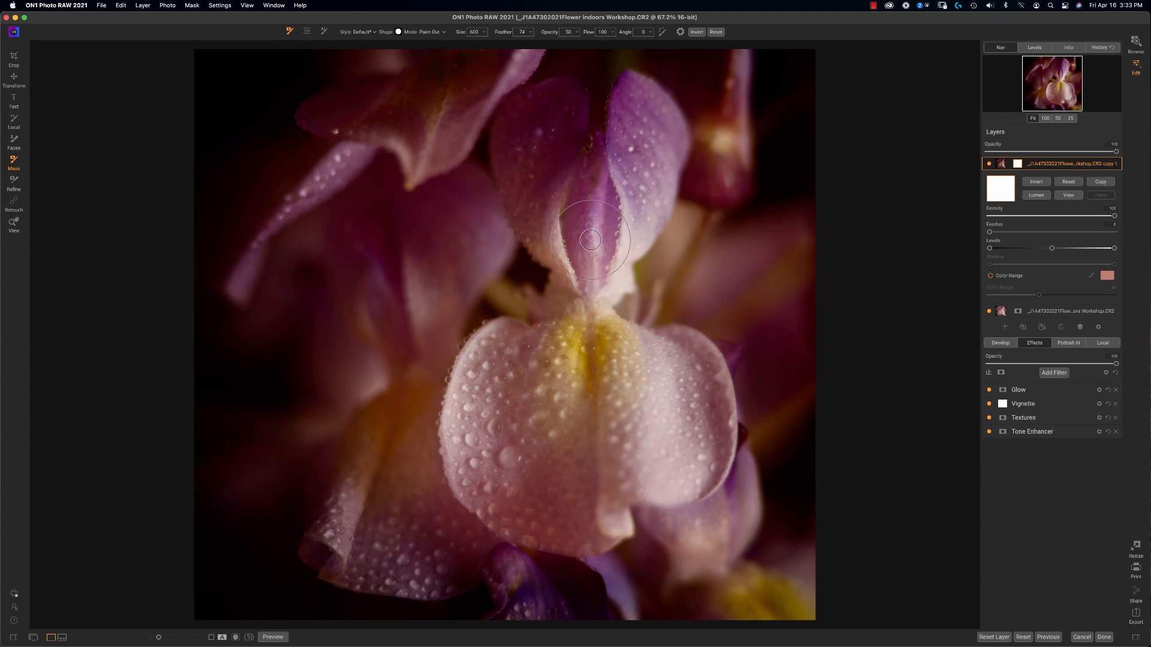
Paint out the petal at opacity 50, then the flower centre at flow 50.
left_click_drag(591, 241, 596, 185)
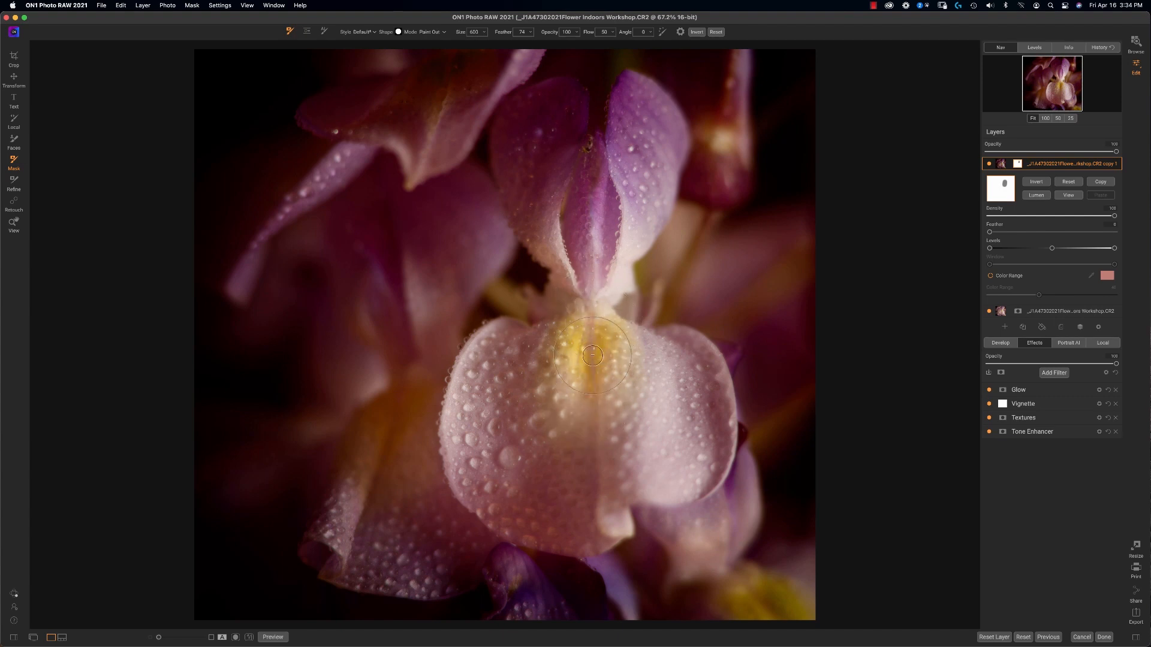
left_click_drag(592, 356, 588, 380)
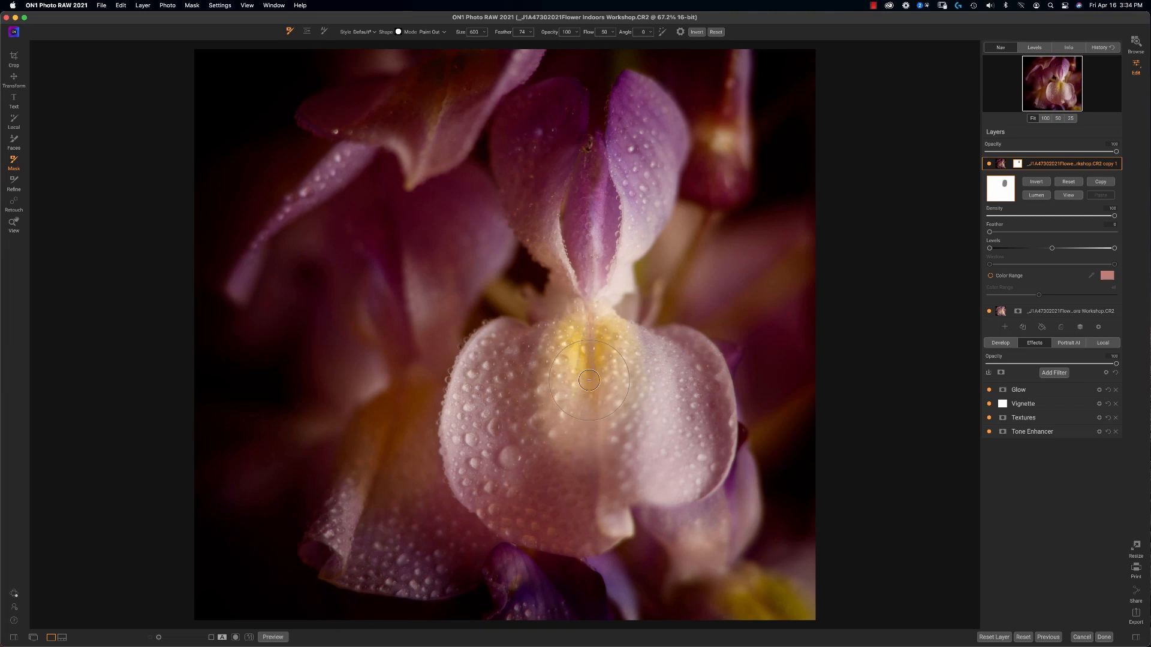
left_click_drag(588, 380, 587, 447)
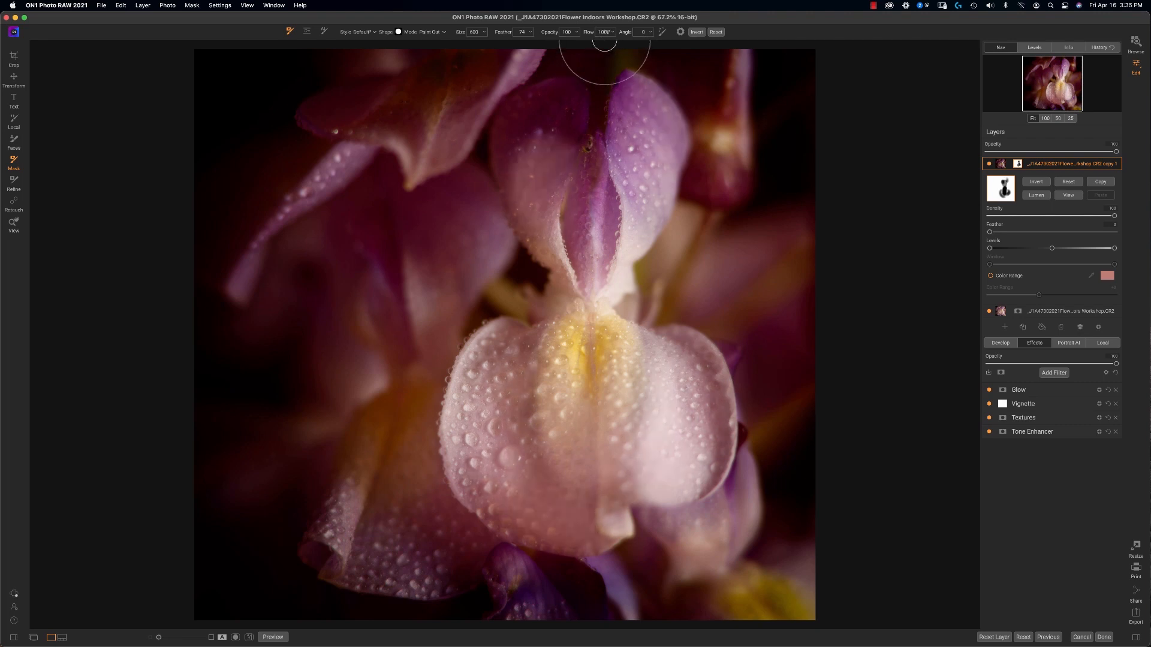
mouse_move(587, 55)
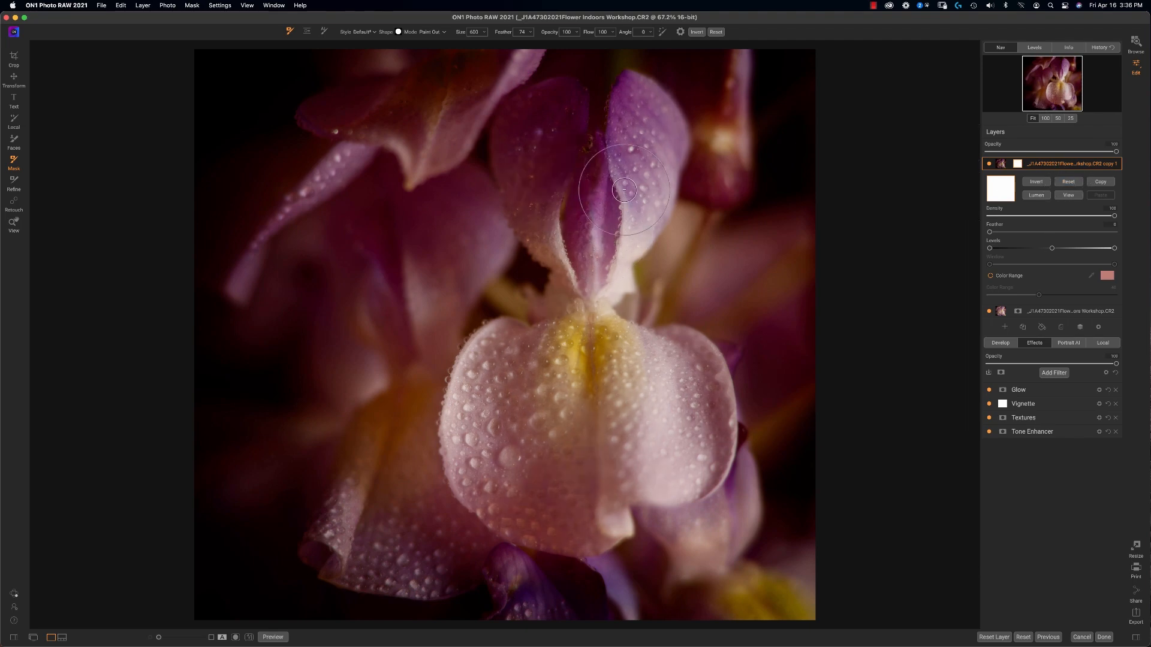
mouse_move(673, 48)
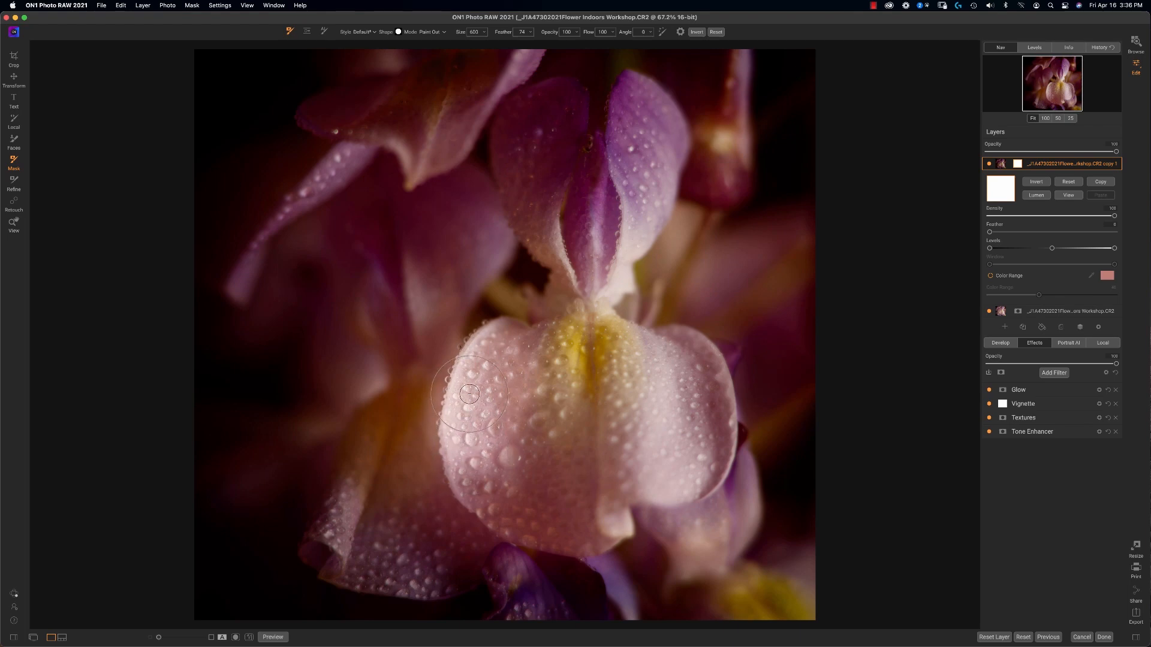
Enable Perfect Brush edge-aware masking and close its introduction dialog.
left_click_drag(469, 394, 423, 369)
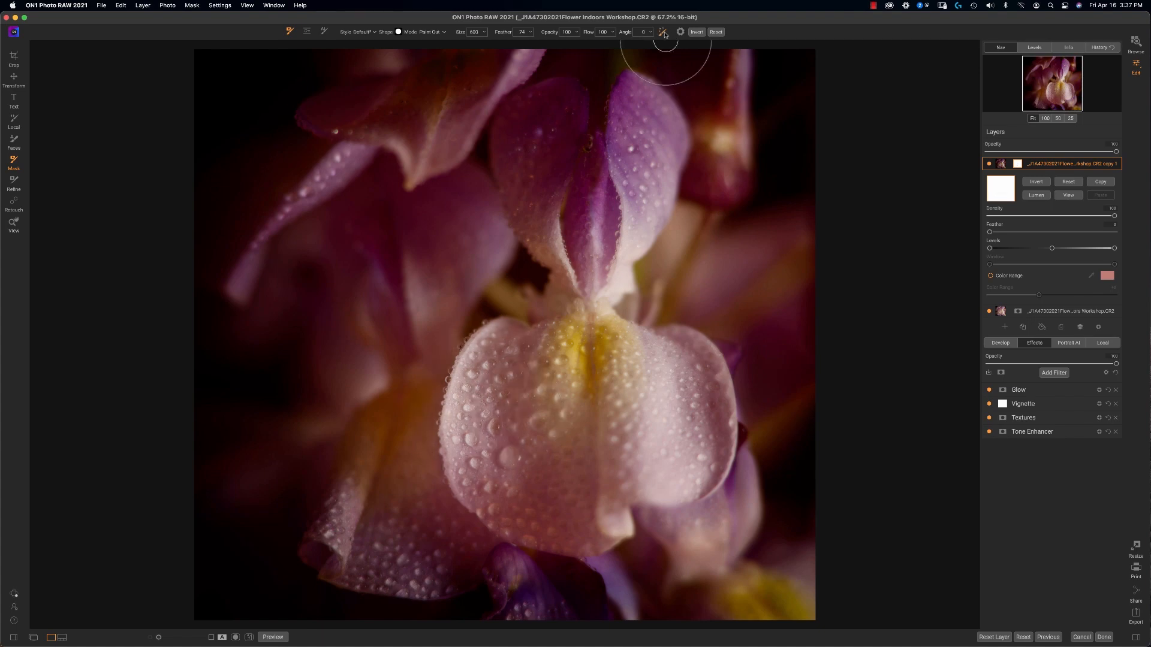
left_click(662, 31)
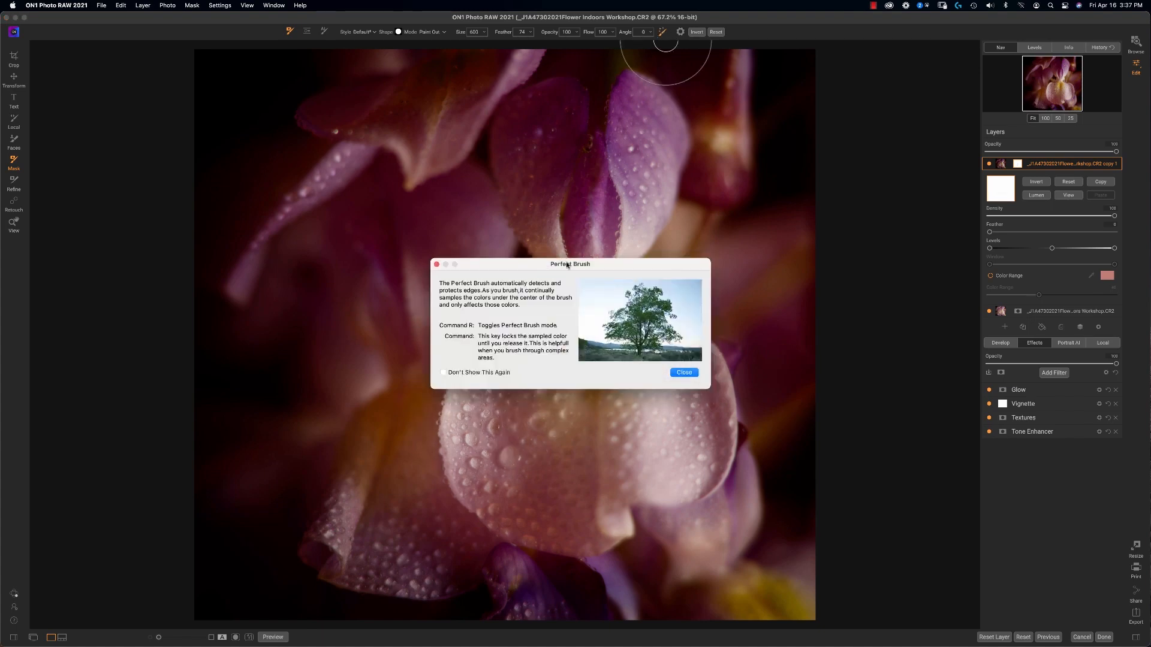
left_click(682, 371)
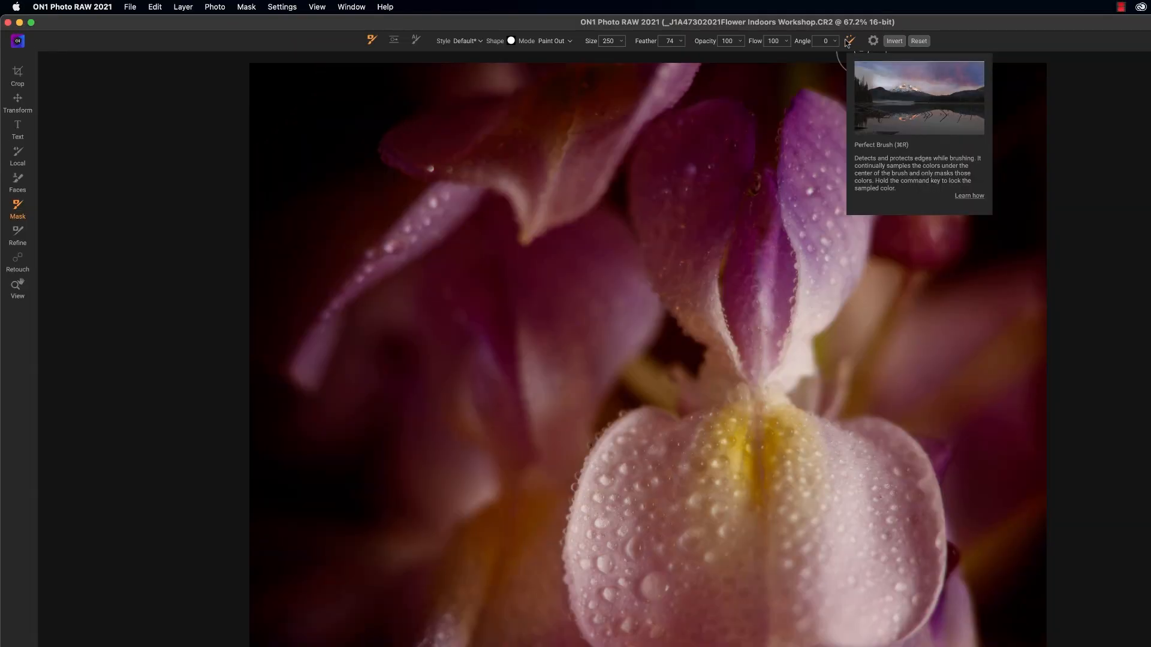
mouse_move(850, 41)
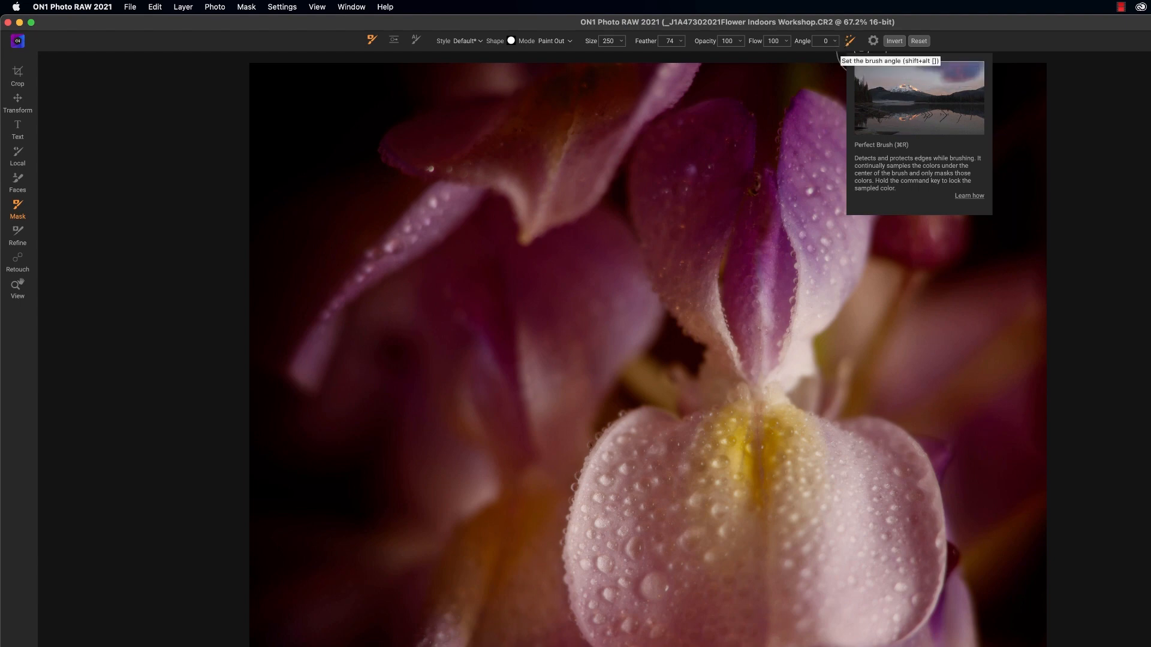
mouse_move(352, 87)
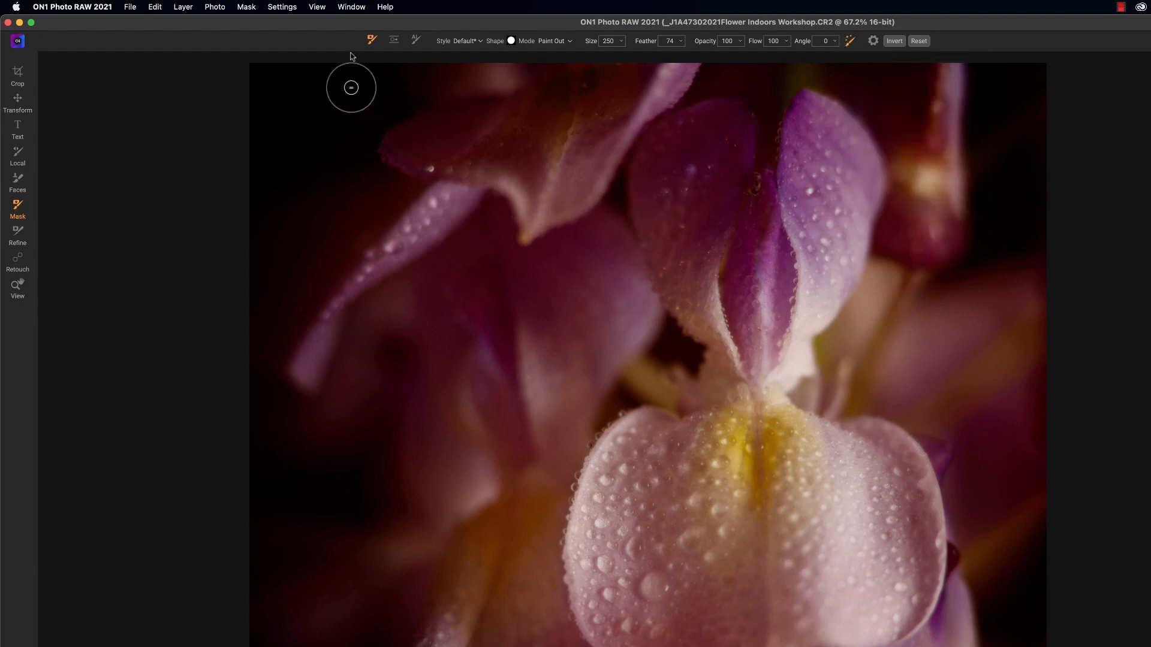
Show the mask as a red overlay and paint out along the lower petal's left edge.
left_click(245, 7)
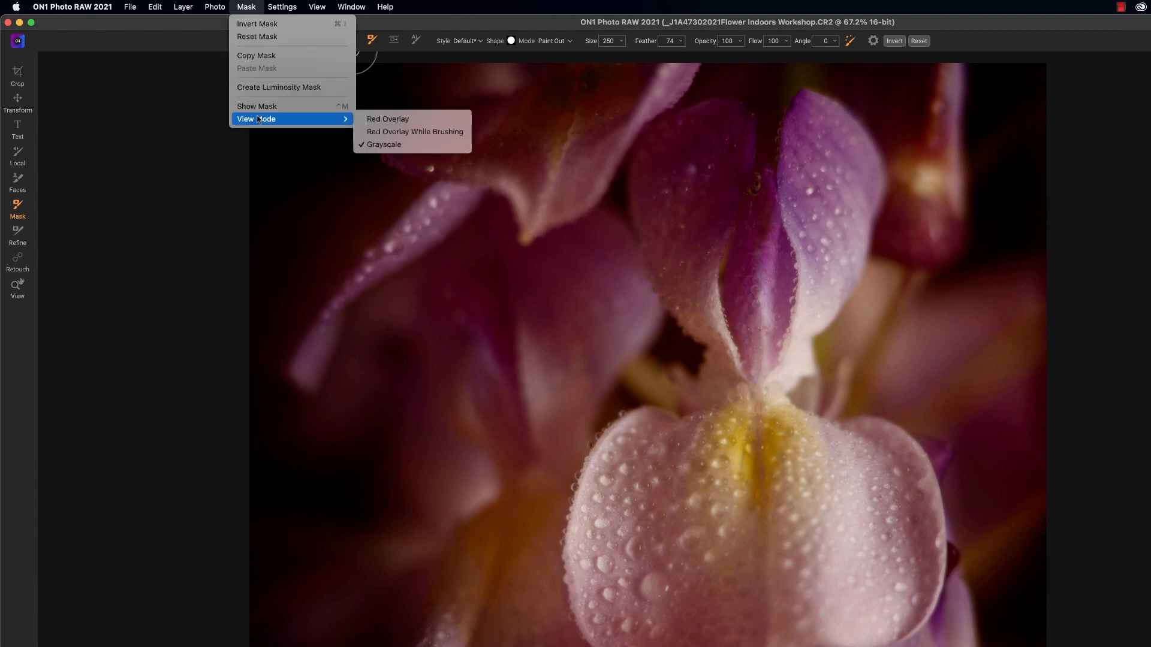
mouse_move(397, 122)
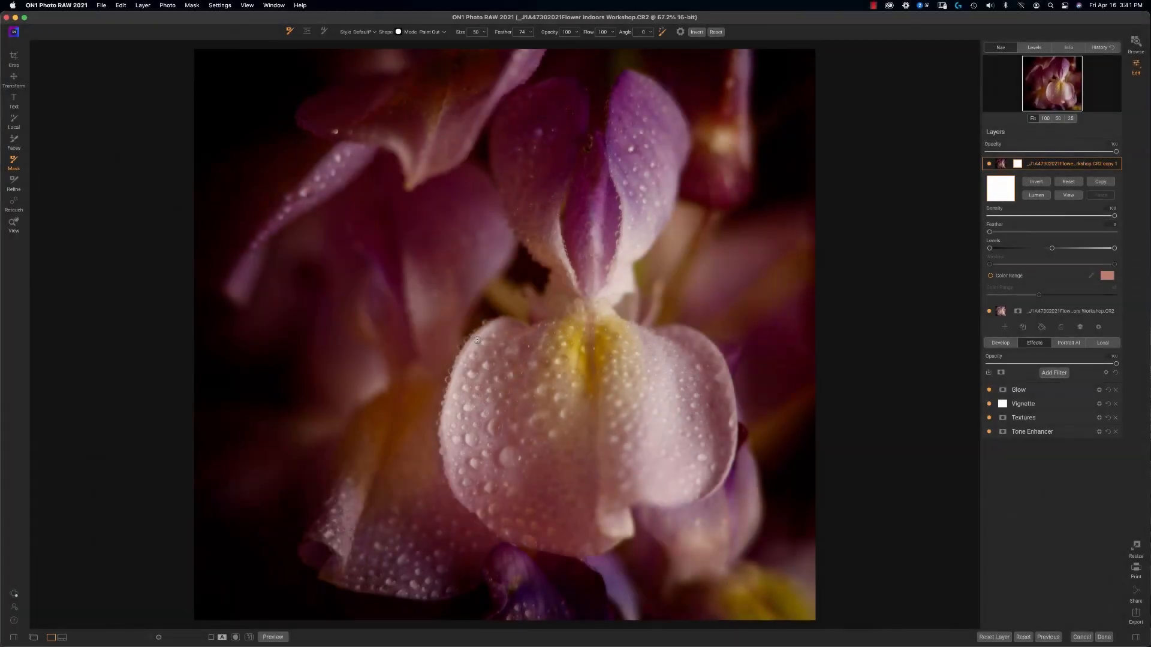
left_click(476, 363)
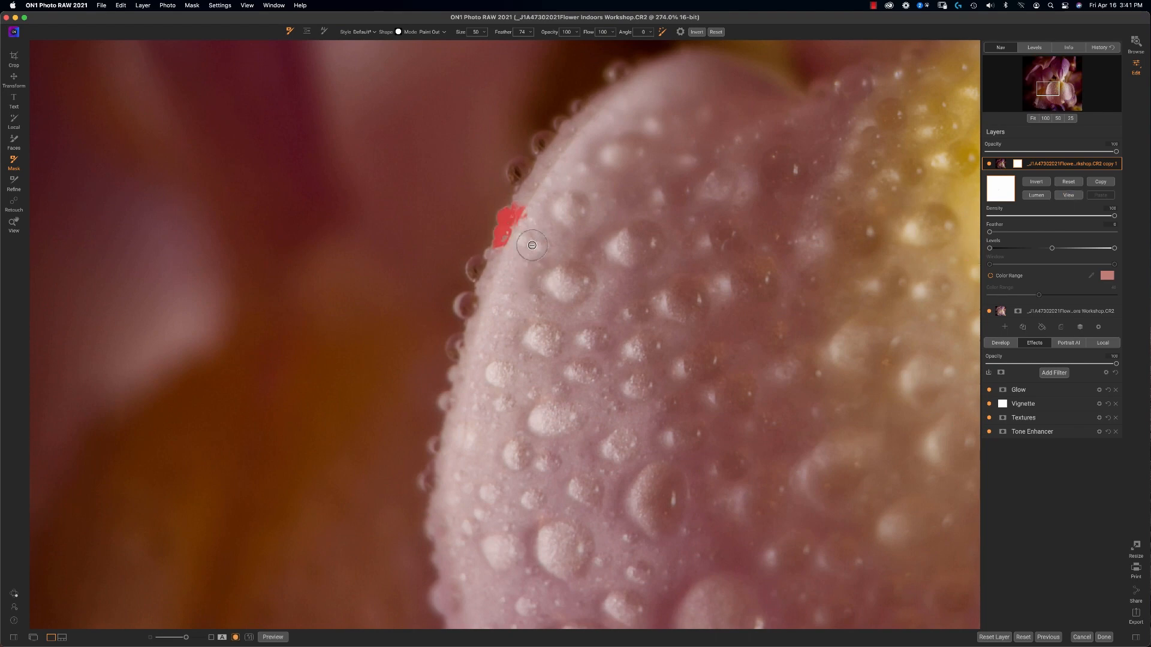
left_click_drag(531, 245, 549, 126)
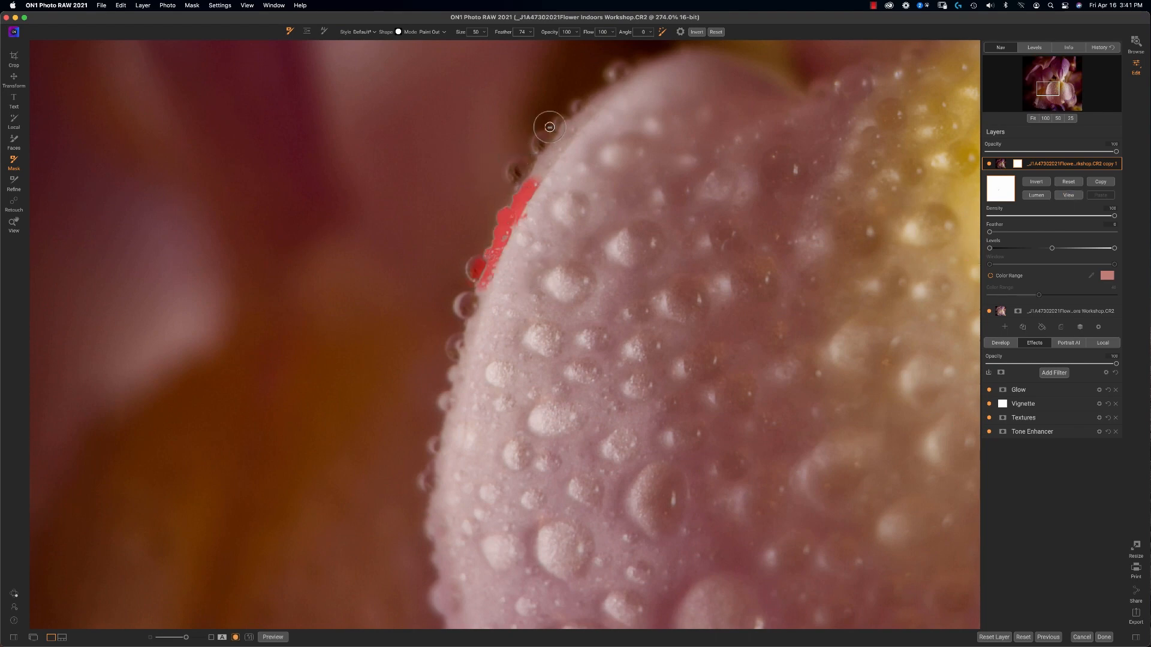
mouse_move(623, 40)
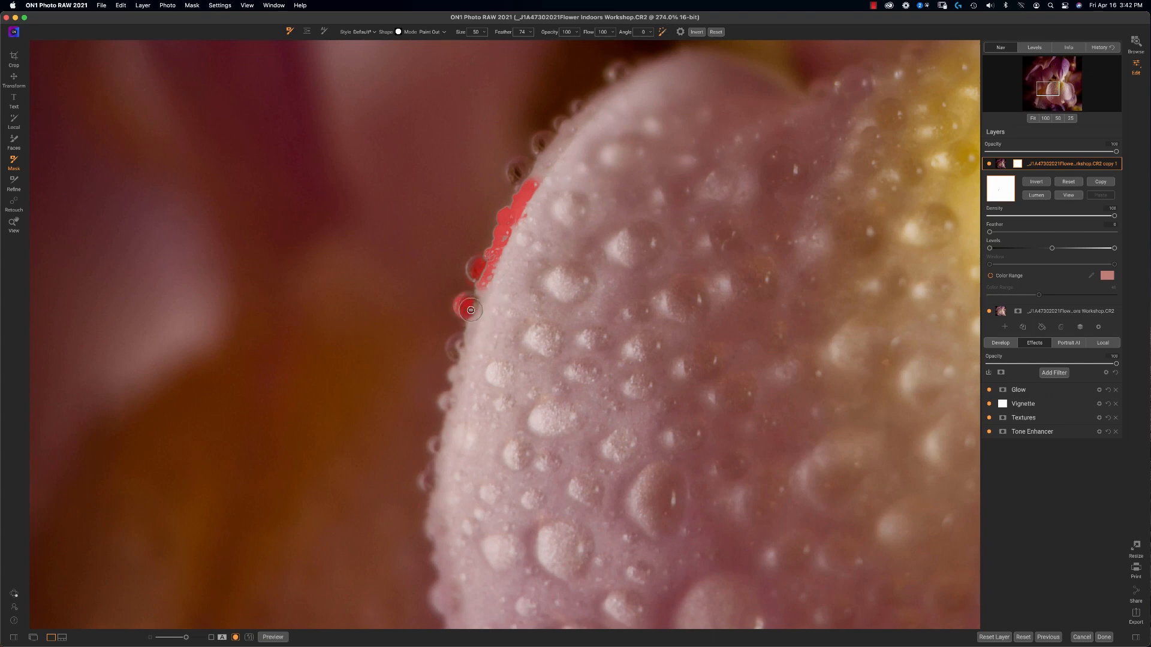
left_click_drag(469, 309, 453, 345)
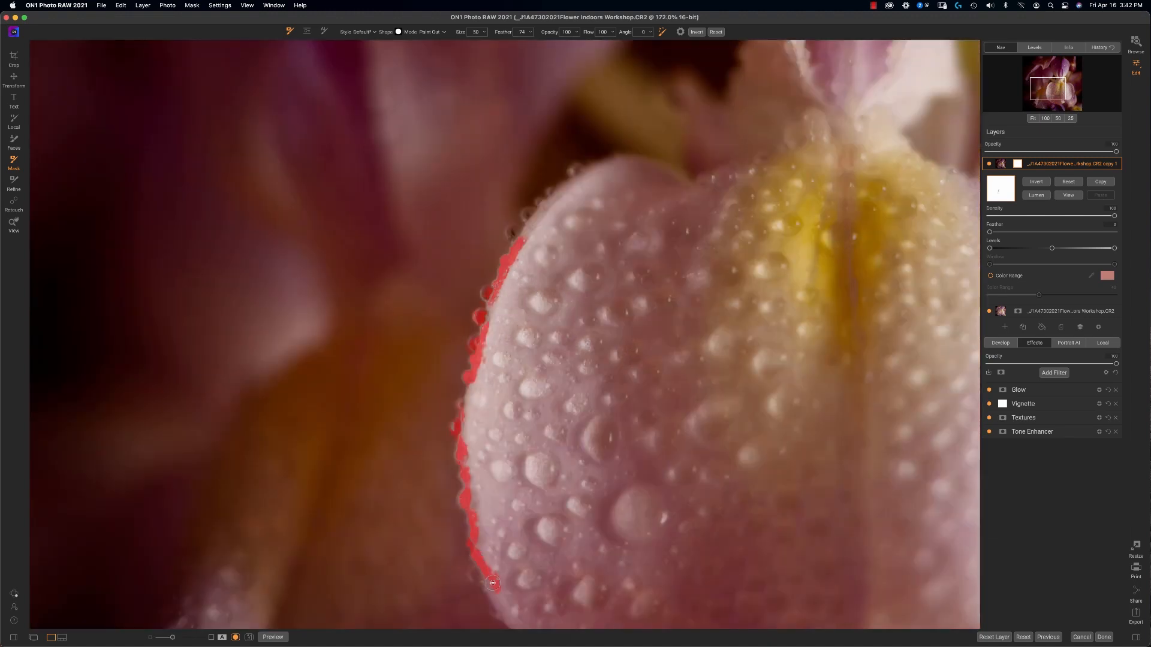
left_click_drag(491, 584, 514, 239)
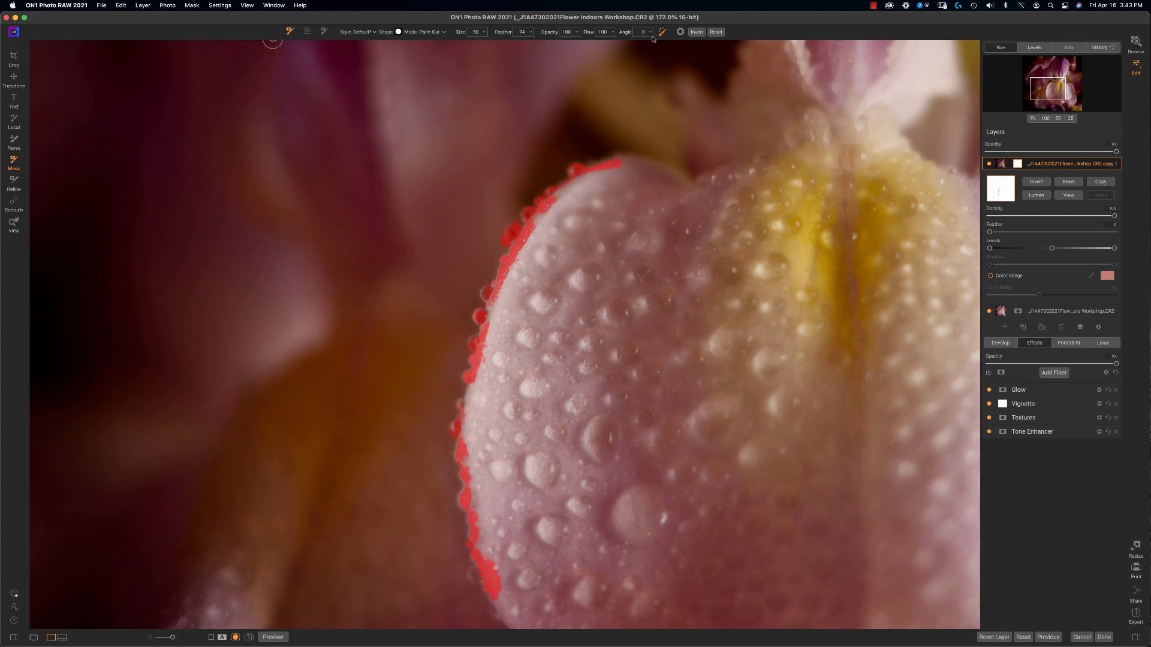
mouse_move(662, 40)
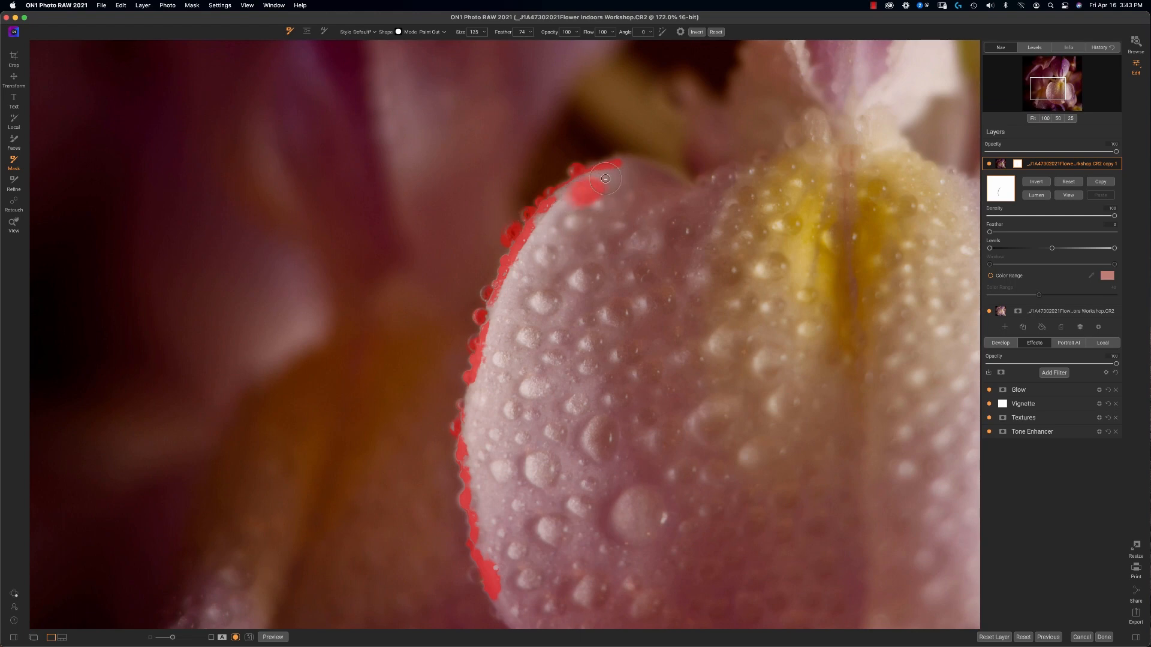
Widen the hidden strip at the petal's top edge and view the mask in grayscale.
left_click_drag(604, 178, 519, 271)
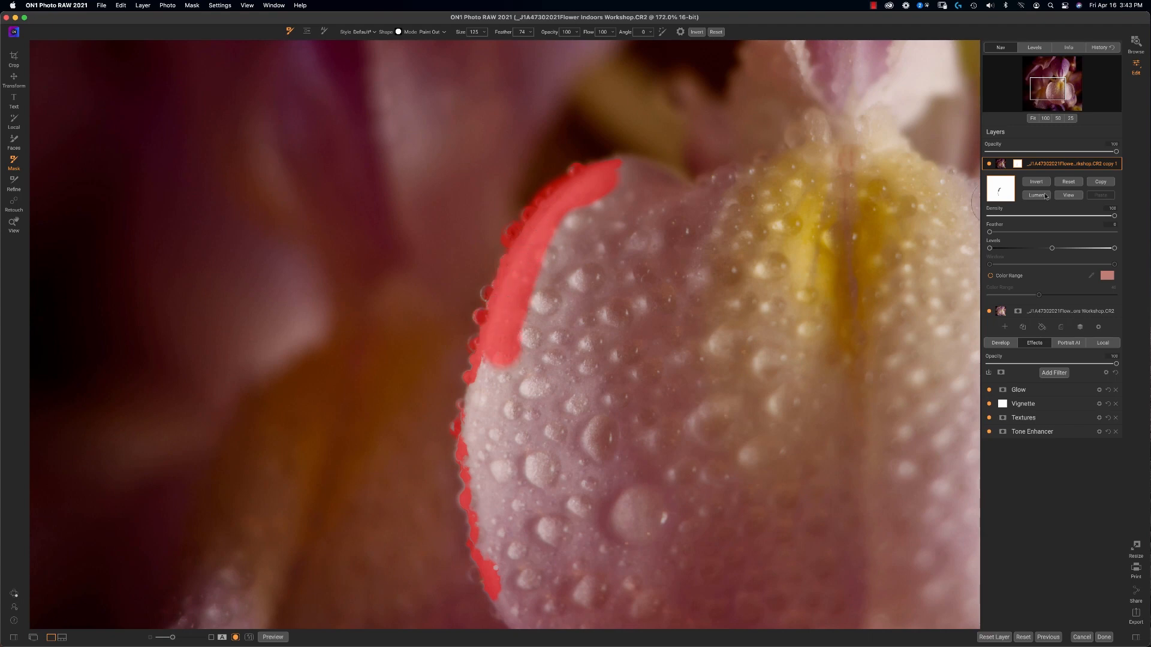
left_click(192, 4)
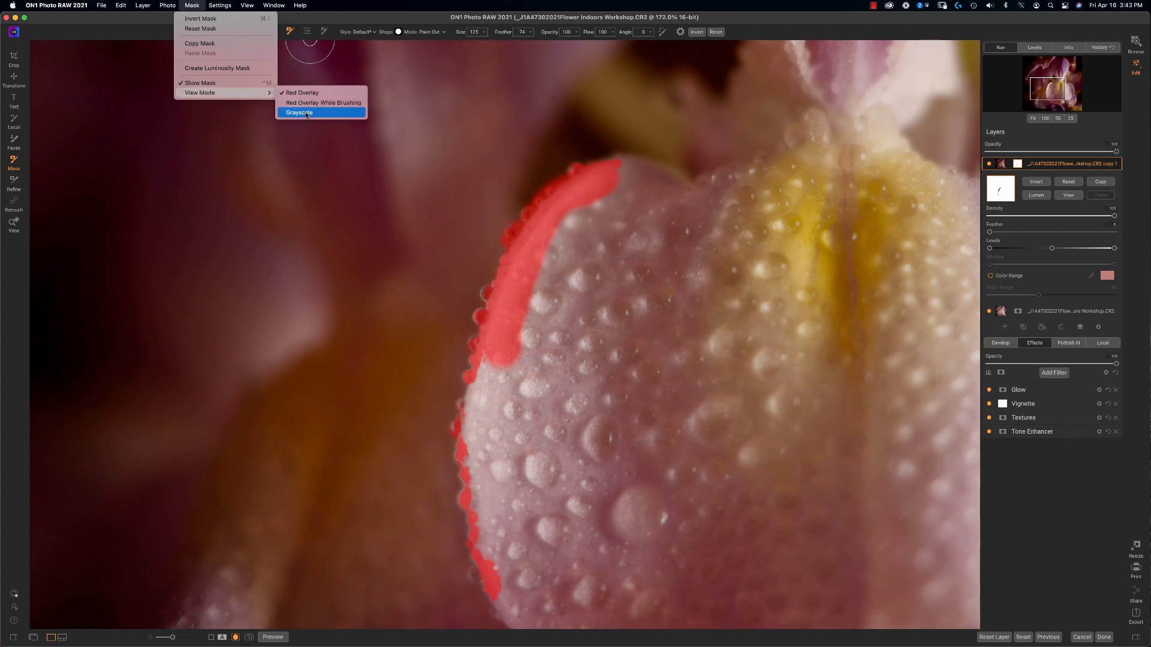
left_click(299, 112)
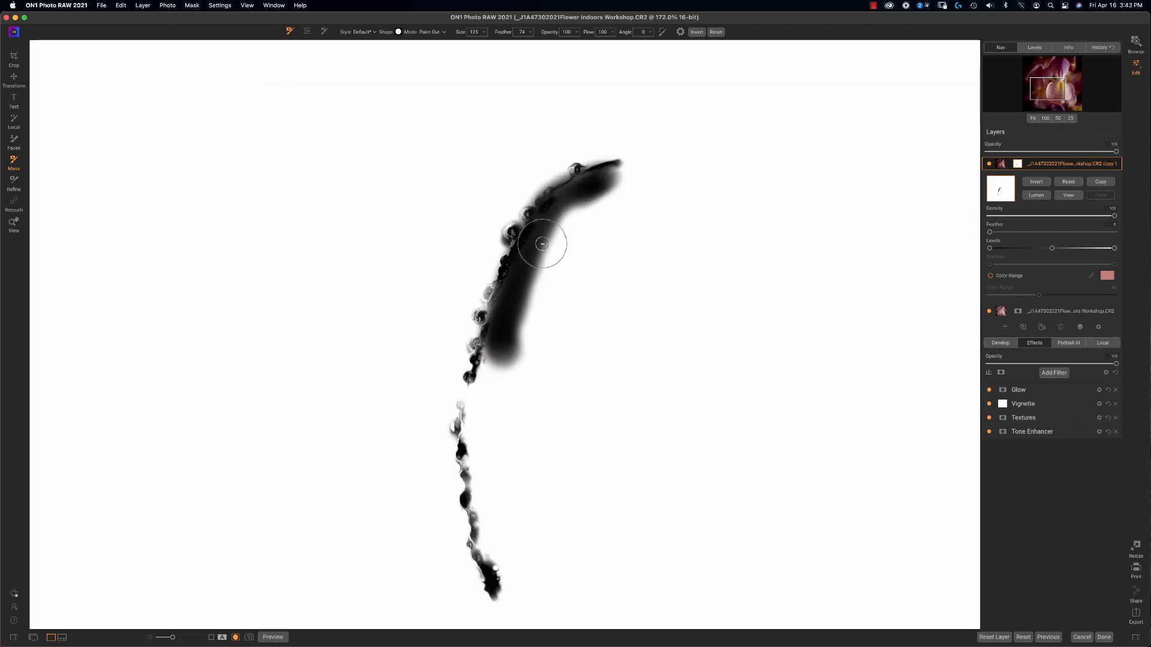
mouse_move(838, 218)
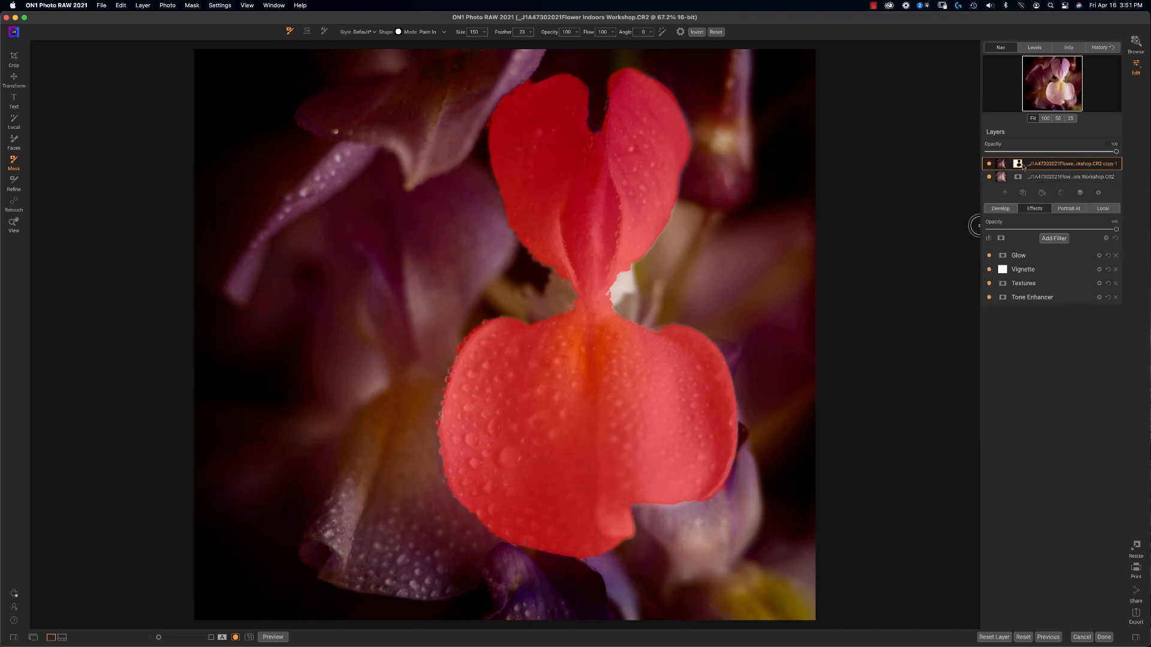
Turn off the mask overlay and leave the orchid edit for the browse view.
left_click(1018, 163)
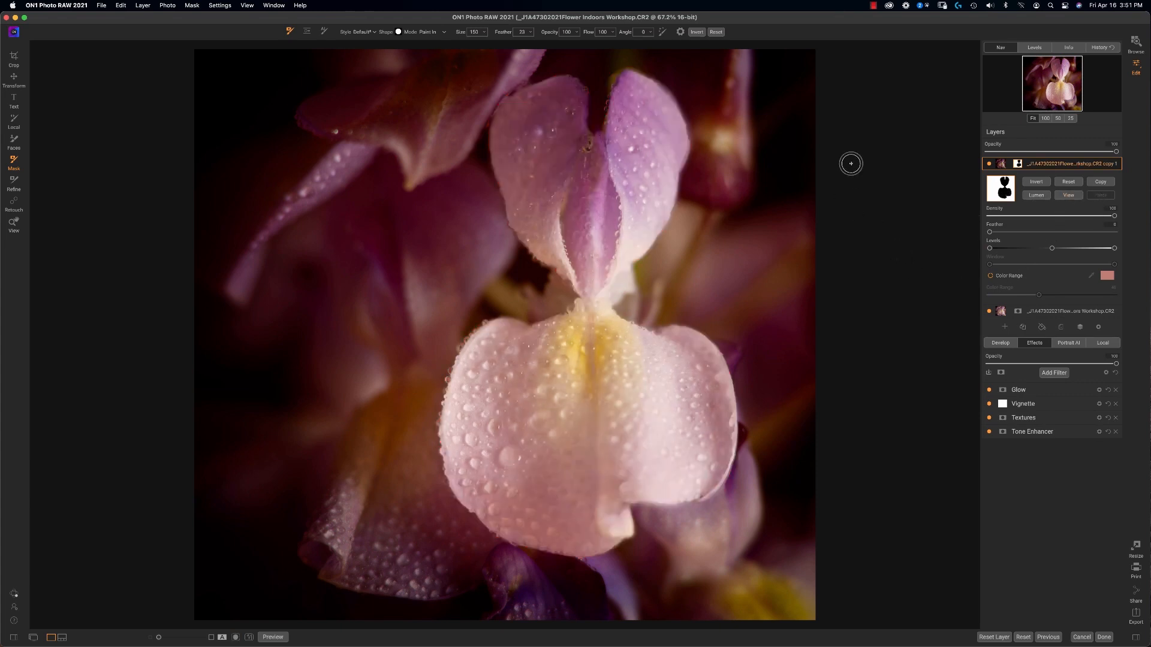
left_click(1135, 45)
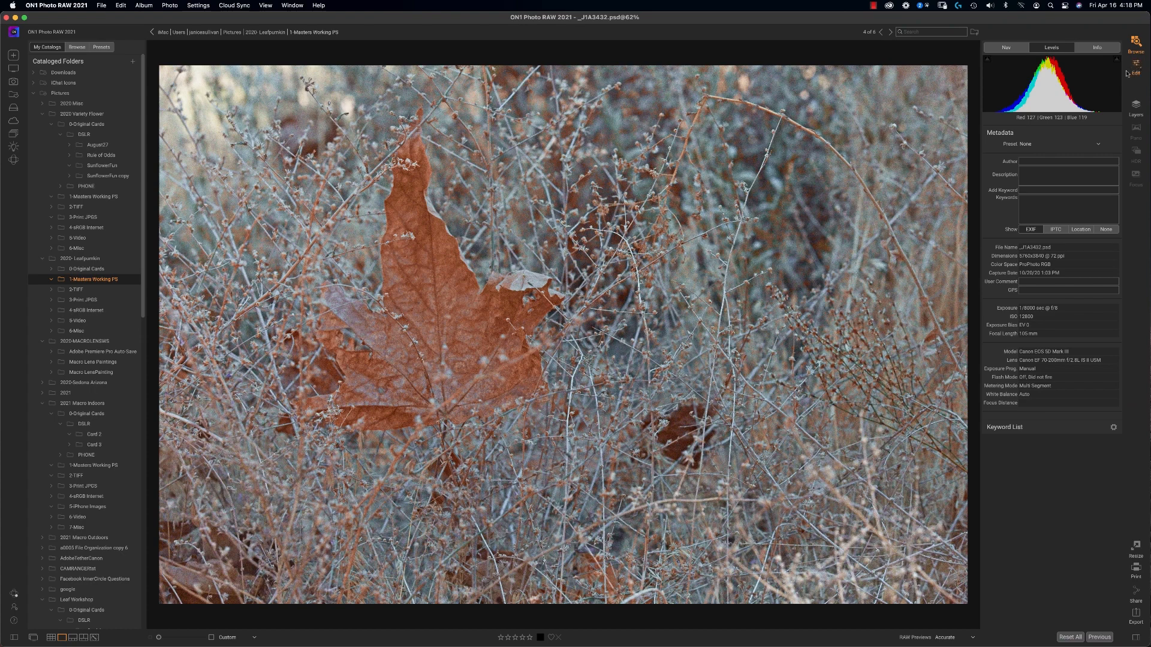
Open the maple leaf photo in the editing workspace.
left_click(1135, 69)
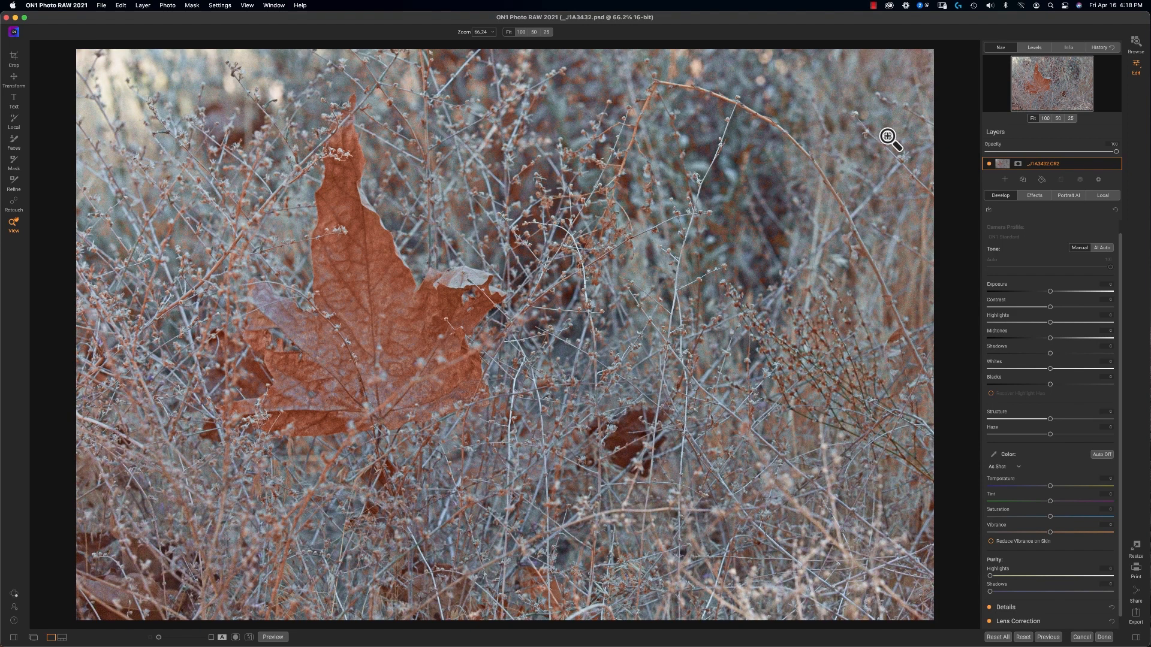
mouse_move(890, 142)
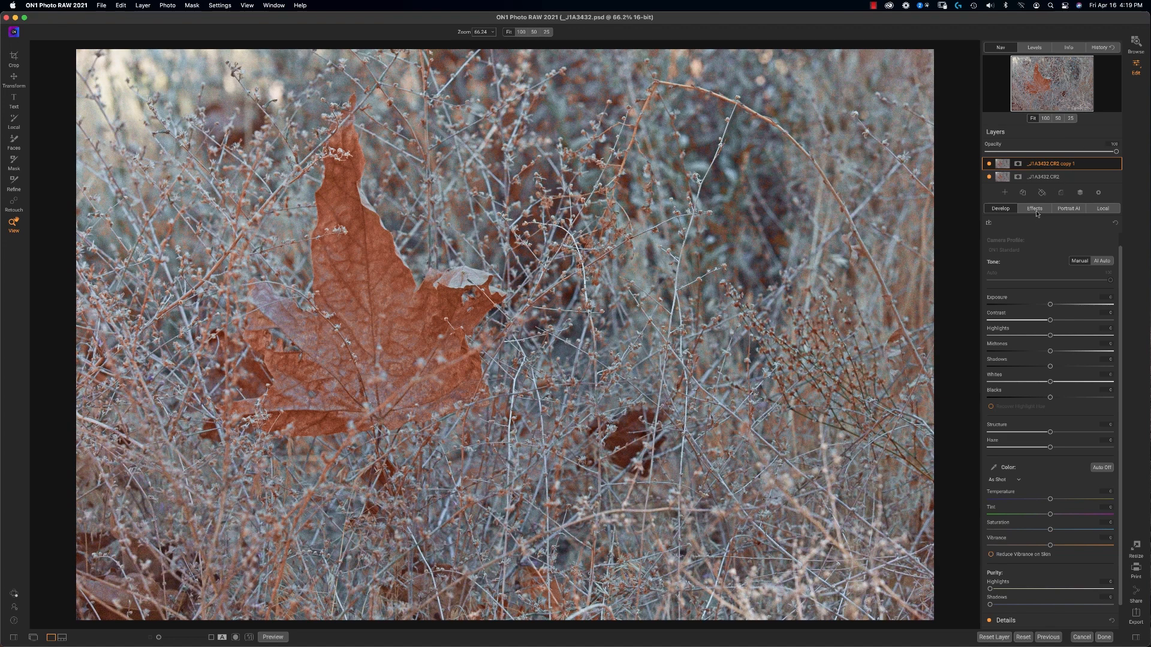
Add a Color Adjustment filter to the copy layer with red hue shifted and saturation raised.
left_click(1034, 208)
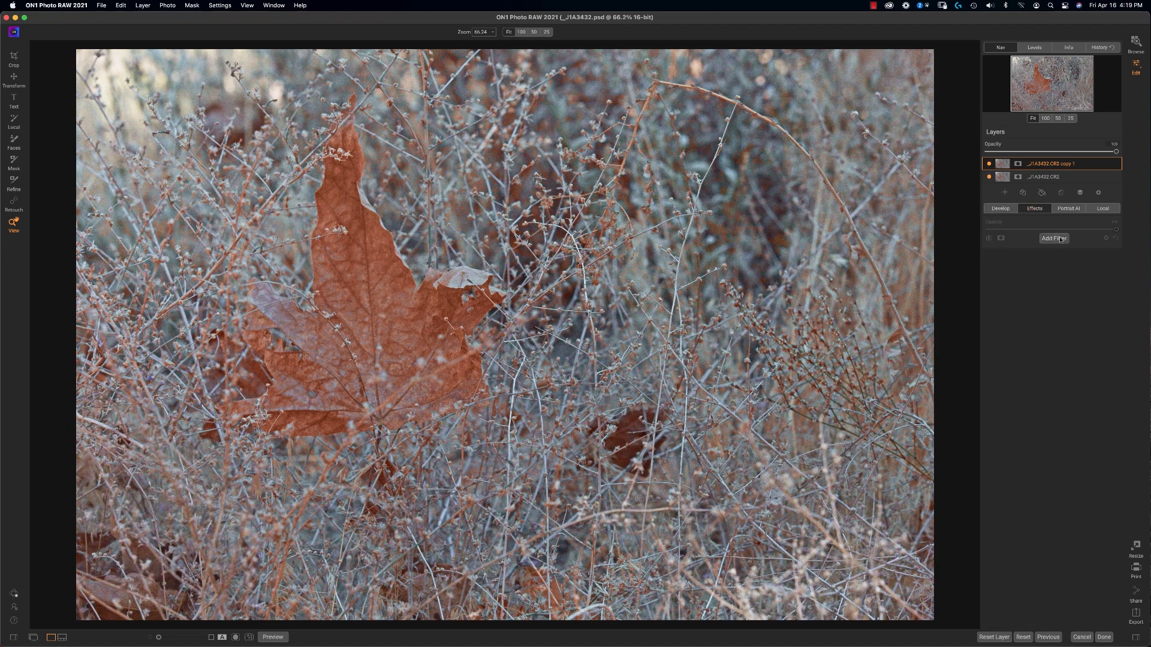
left_click(1054, 238)
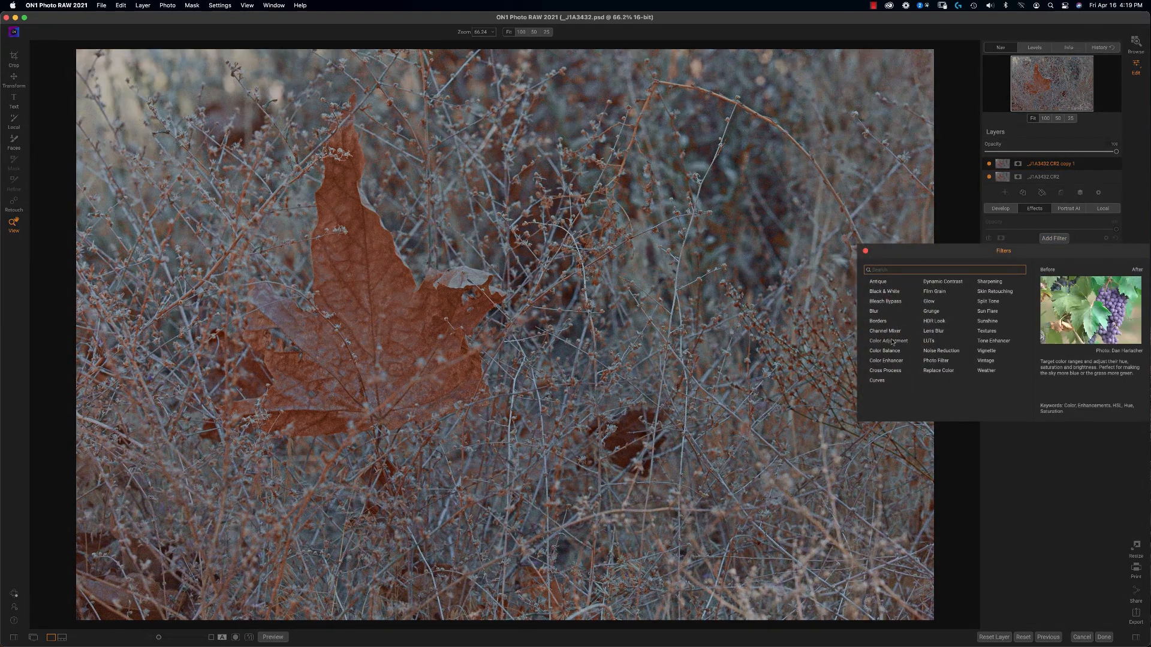
left_click(888, 340)
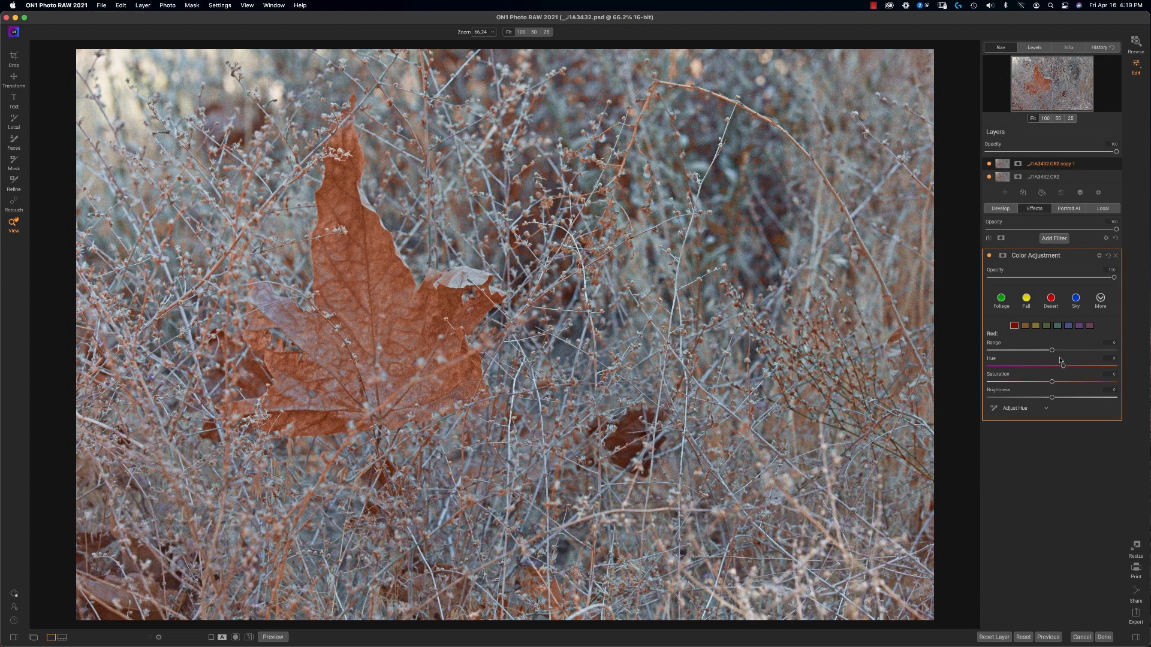
left_click_drag(1052, 381, 1077, 382)
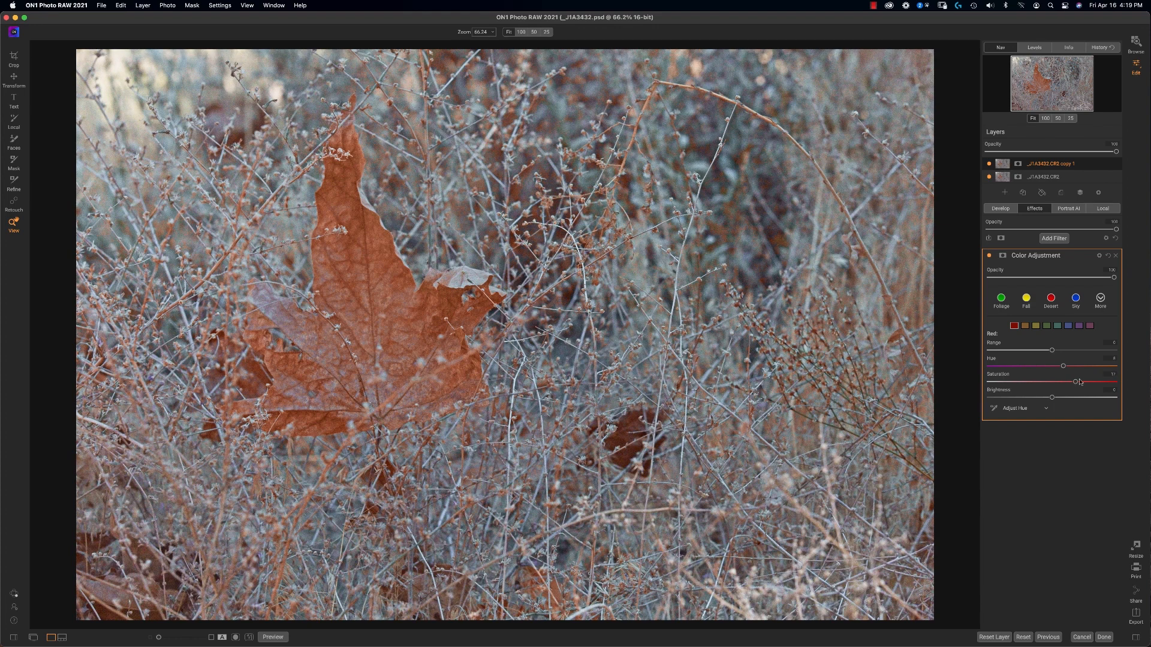
left_click_drag(1077, 382, 1070, 381)
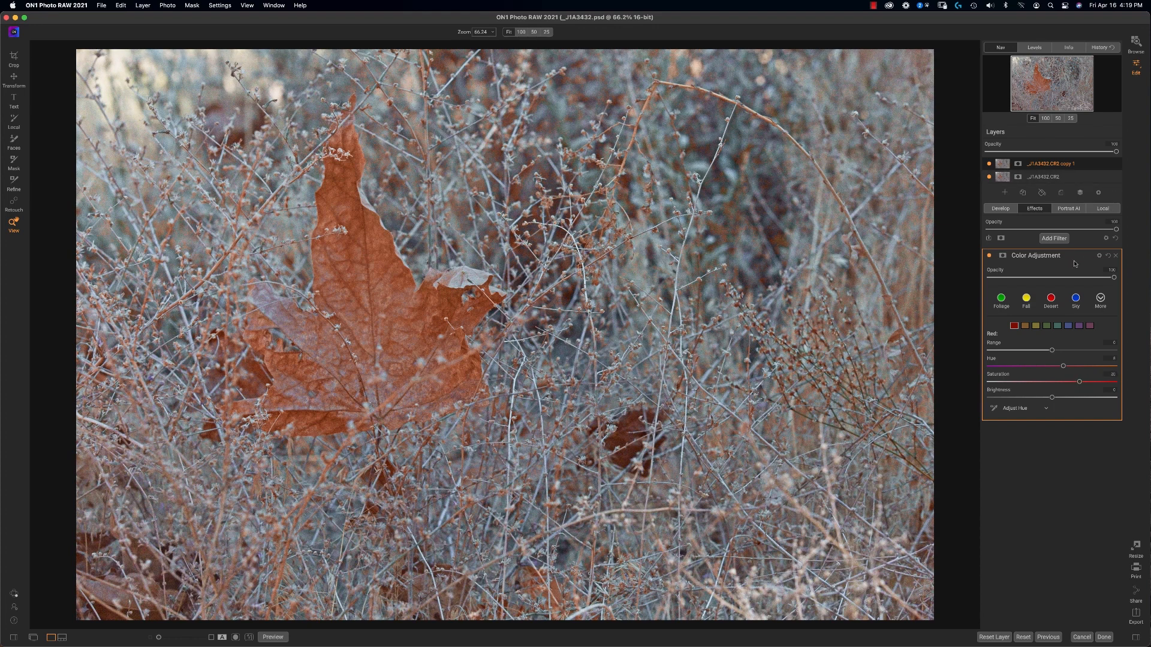
Add a Dynamic Contrast filter to the copy layer.
left_click(1053, 237)
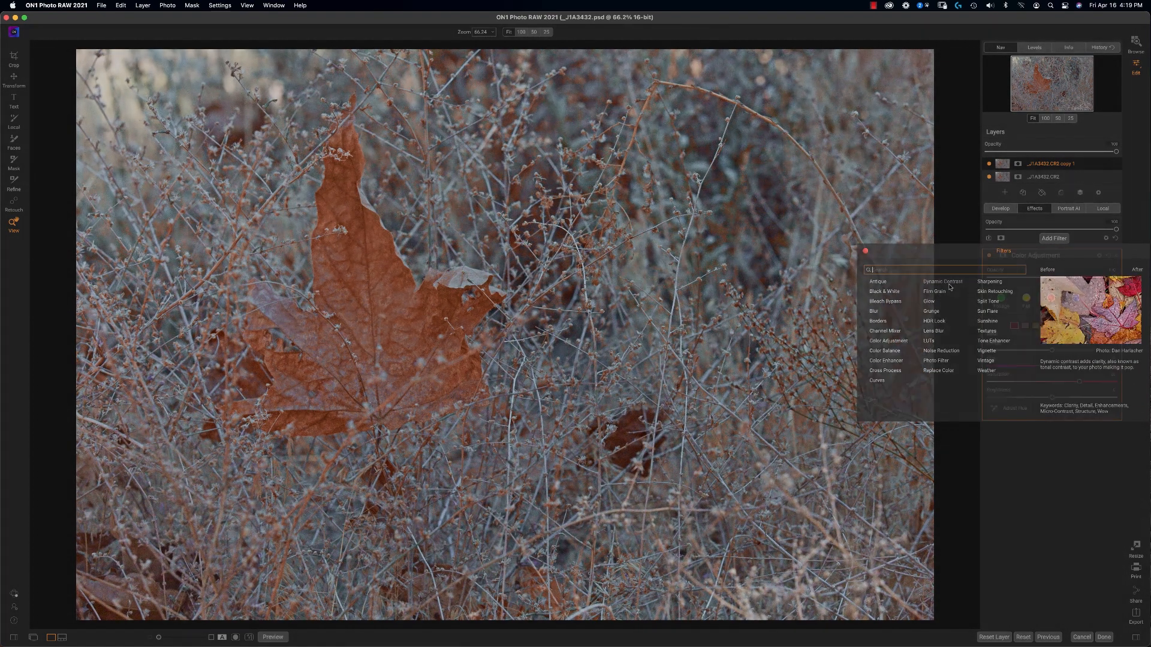
left_click(942, 281)
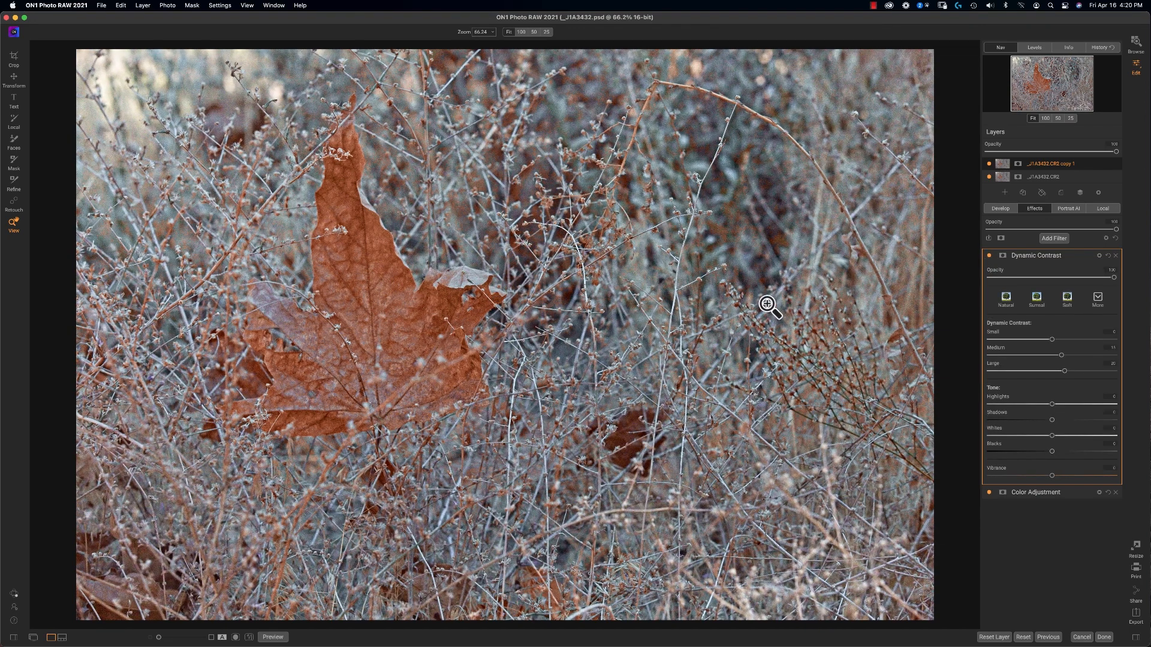
mouse_move(359, 282)
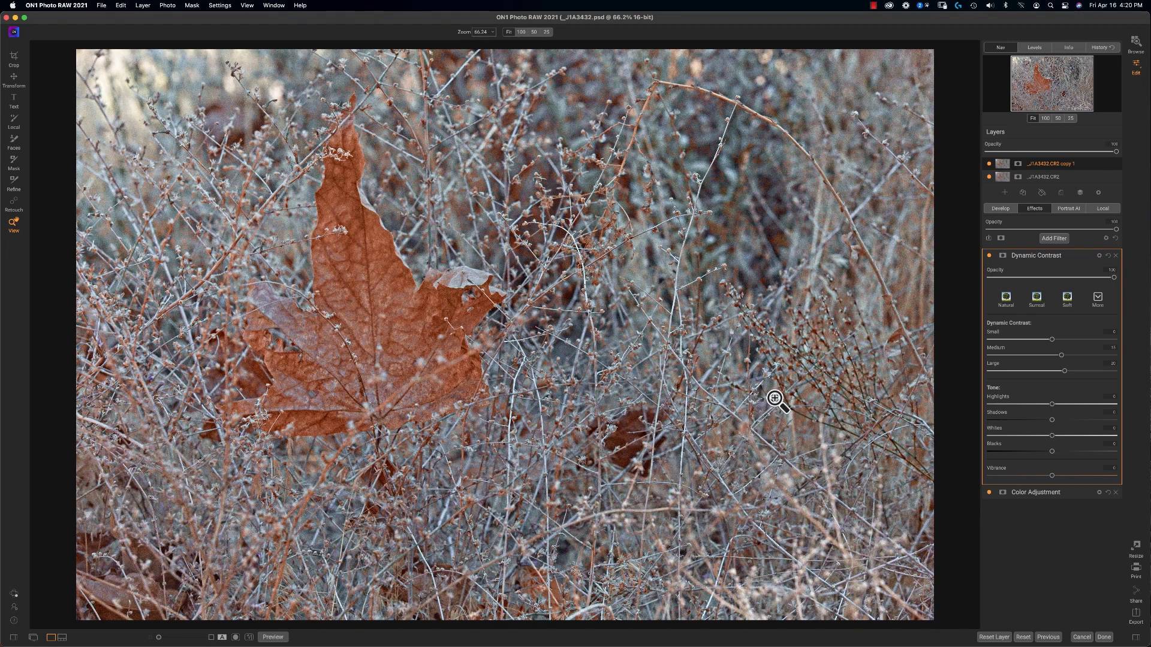
mouse_move(896, 332)
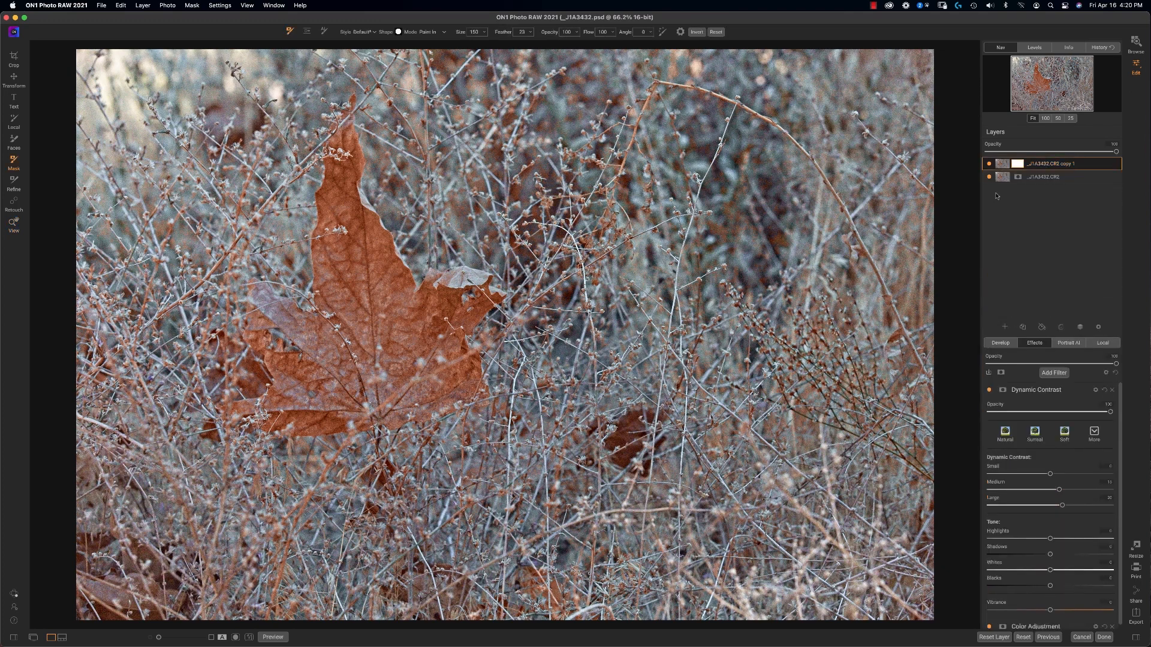
Enable a Color Range mask on the copy layer tuned to the reddish leaf tones.
left_click(1017, 164)
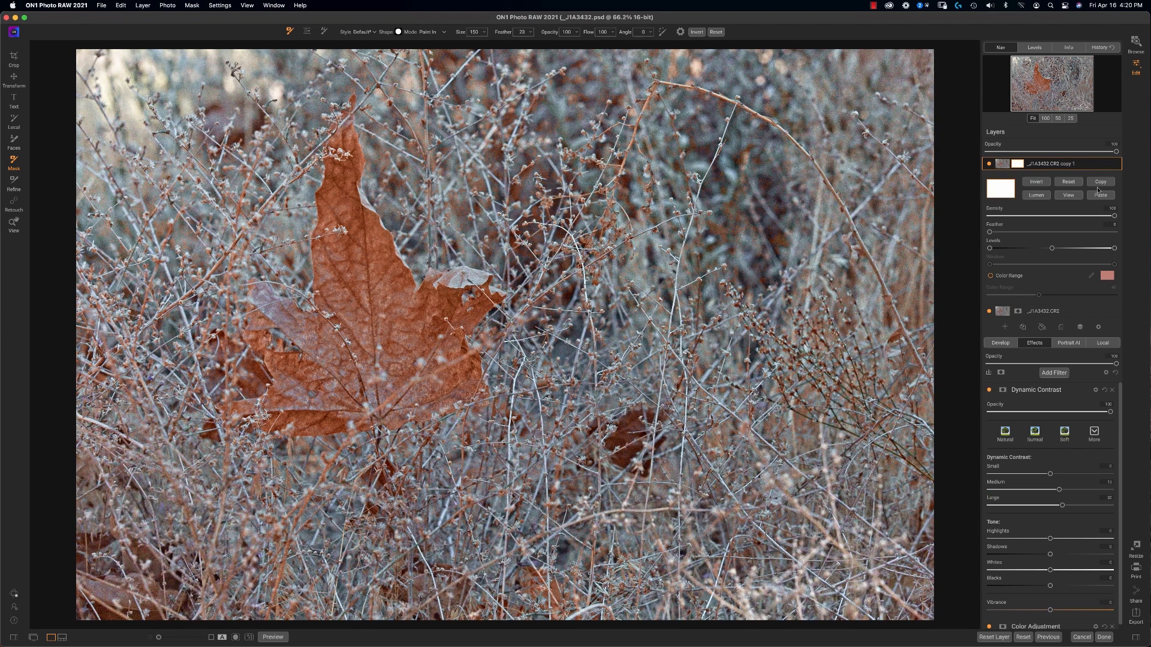
mouse_move(1023, 276)
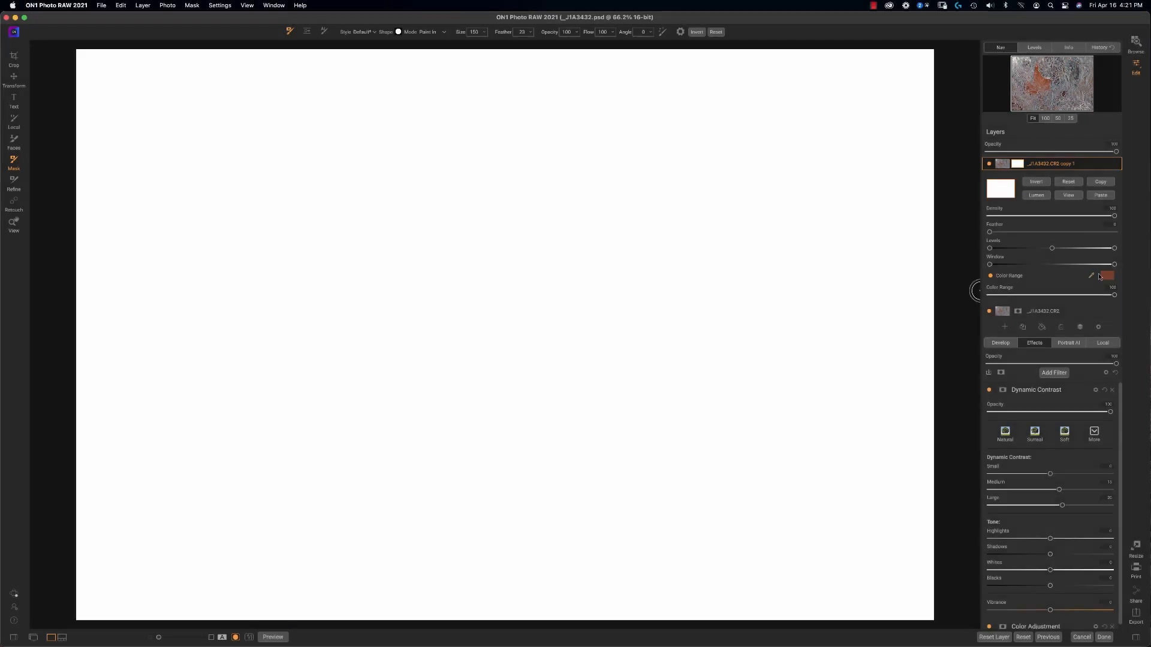
left_click_drag(1114, 295, 1084, 294)
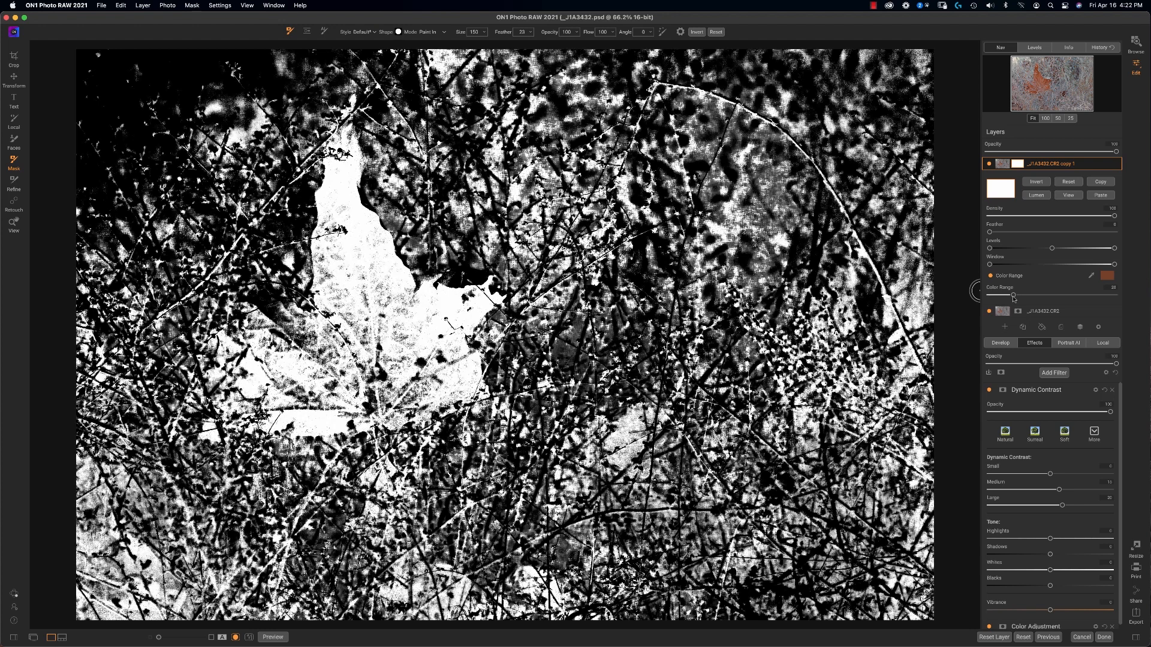
left_click_drag(1012, 296, 1006, 296)
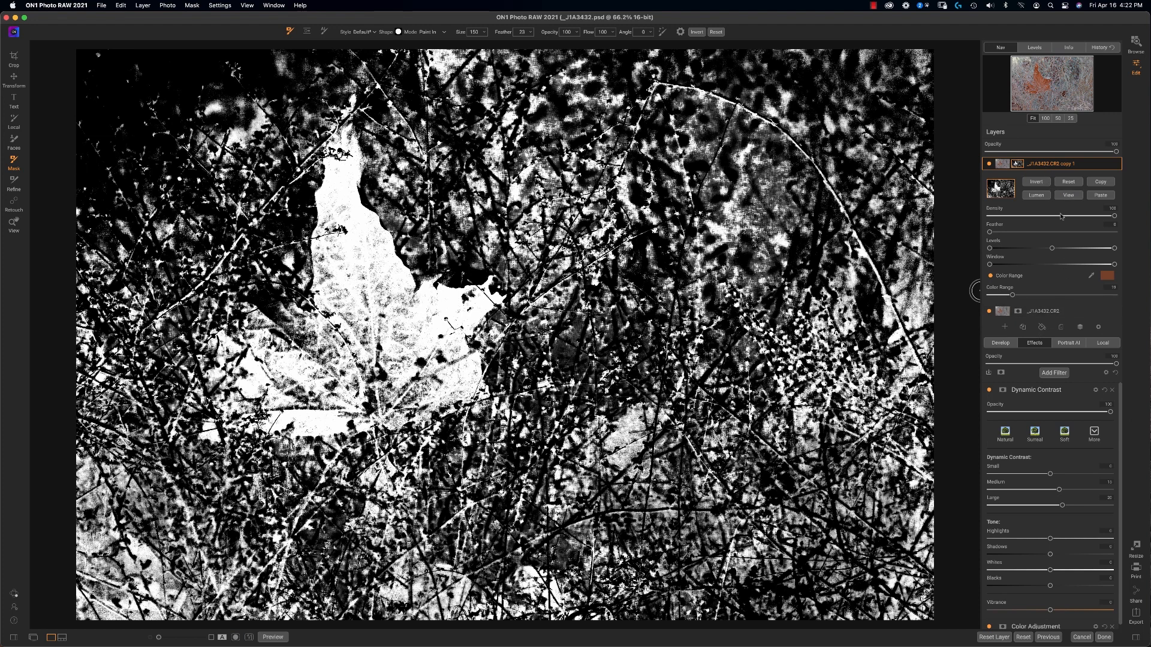
left_click(990, 164)
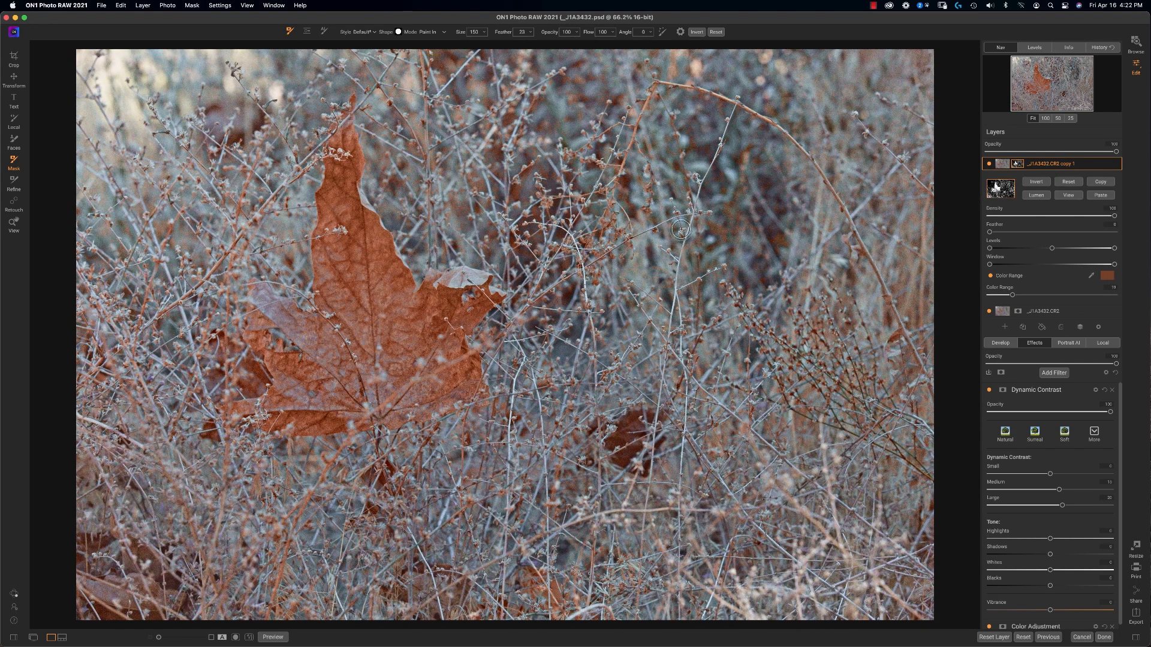
mouse_move(953, 209)
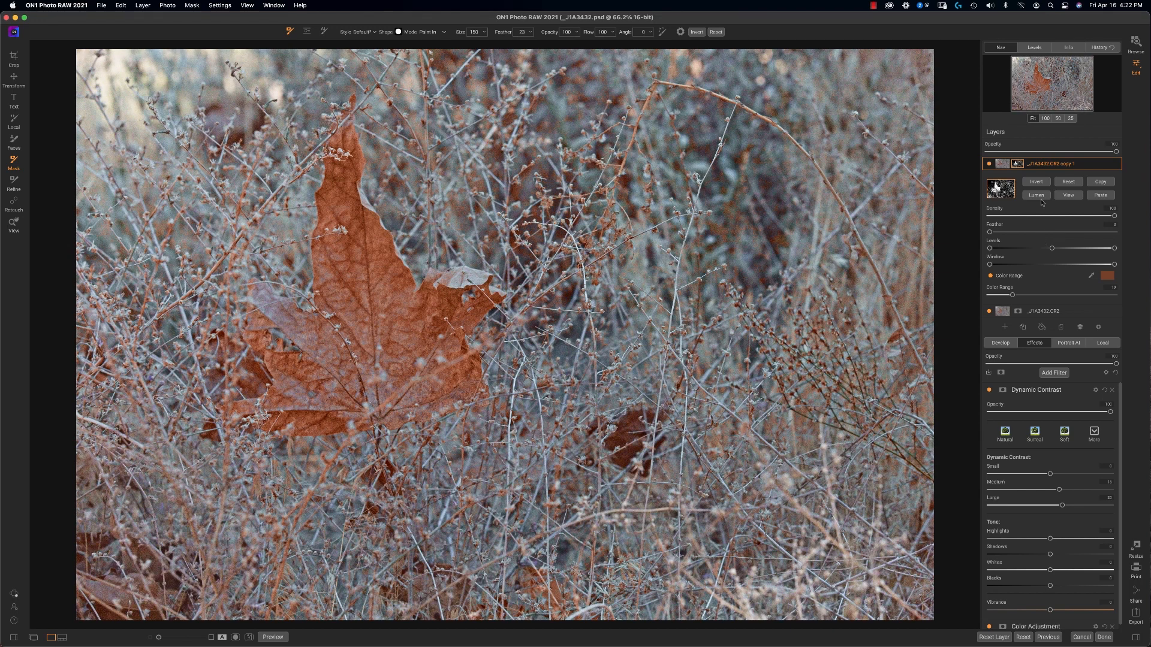
mouse_move(1006, 265)
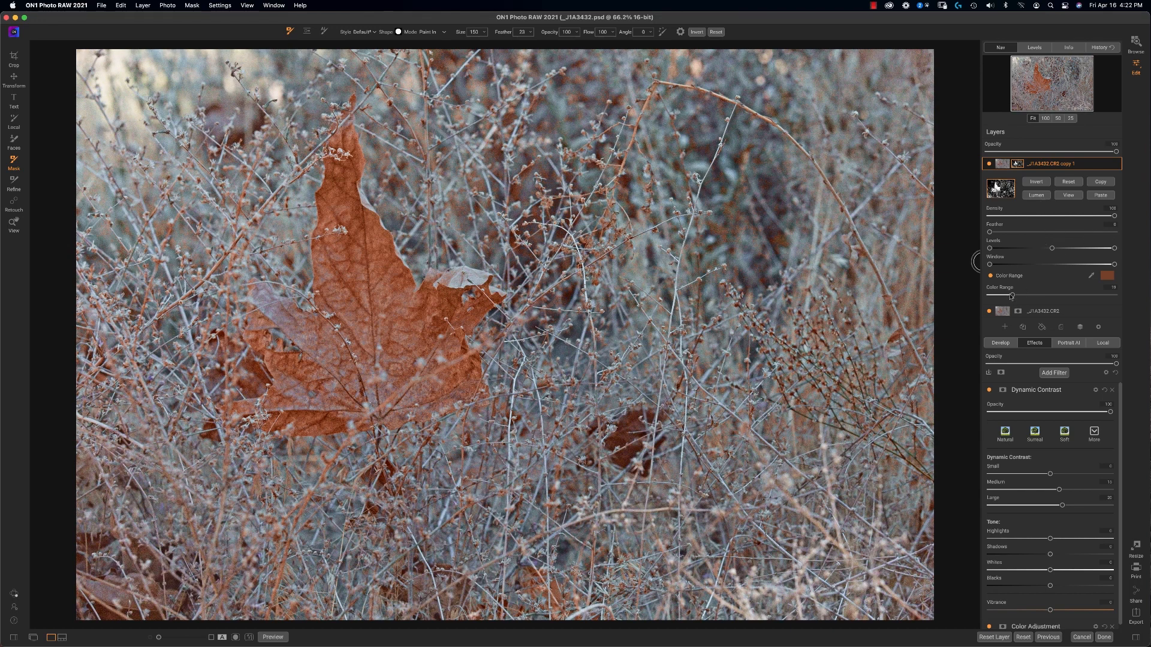
left_click_drag(1012, 294, 1063, 294)
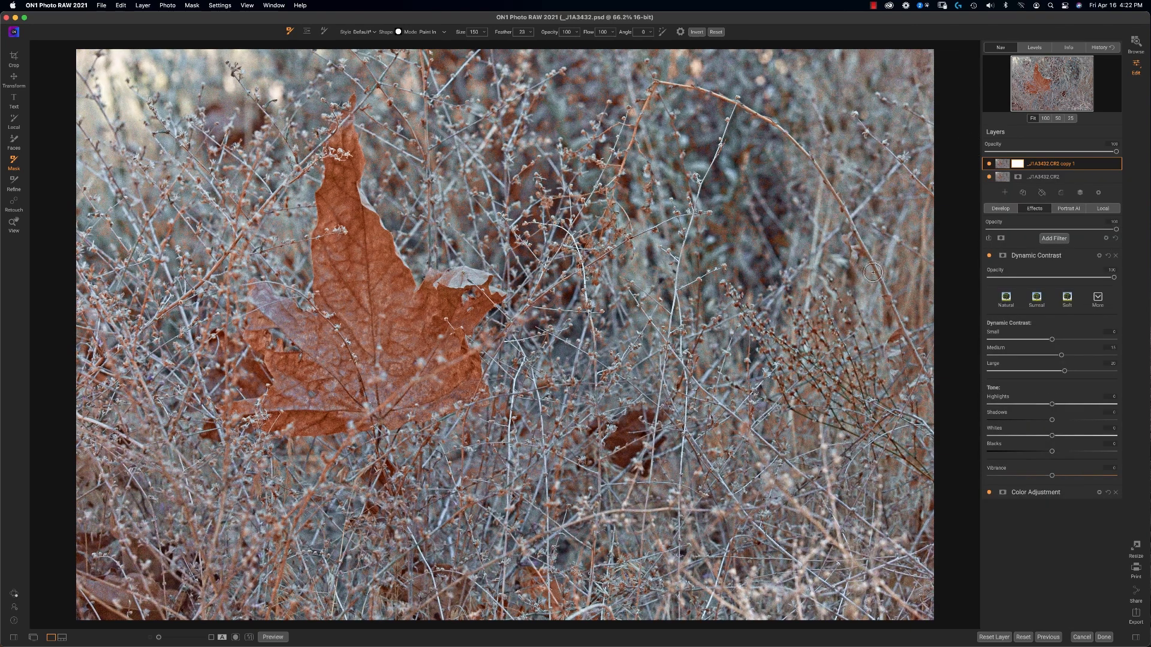
mouse_move(696, 163)
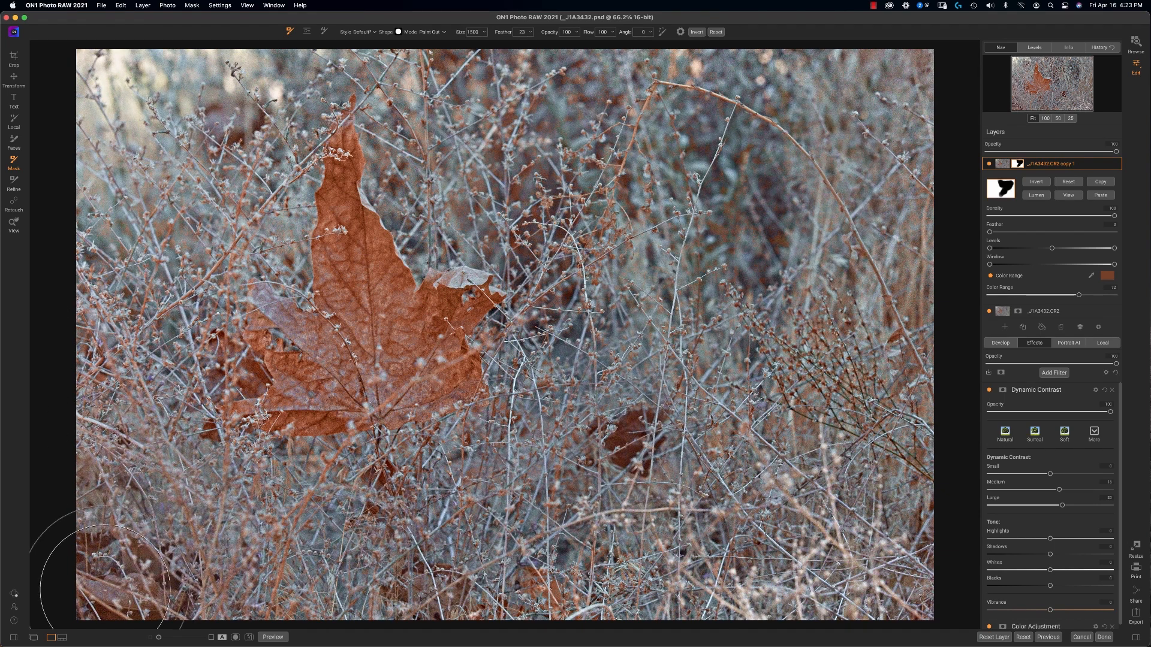
mouse_move(58, 529)
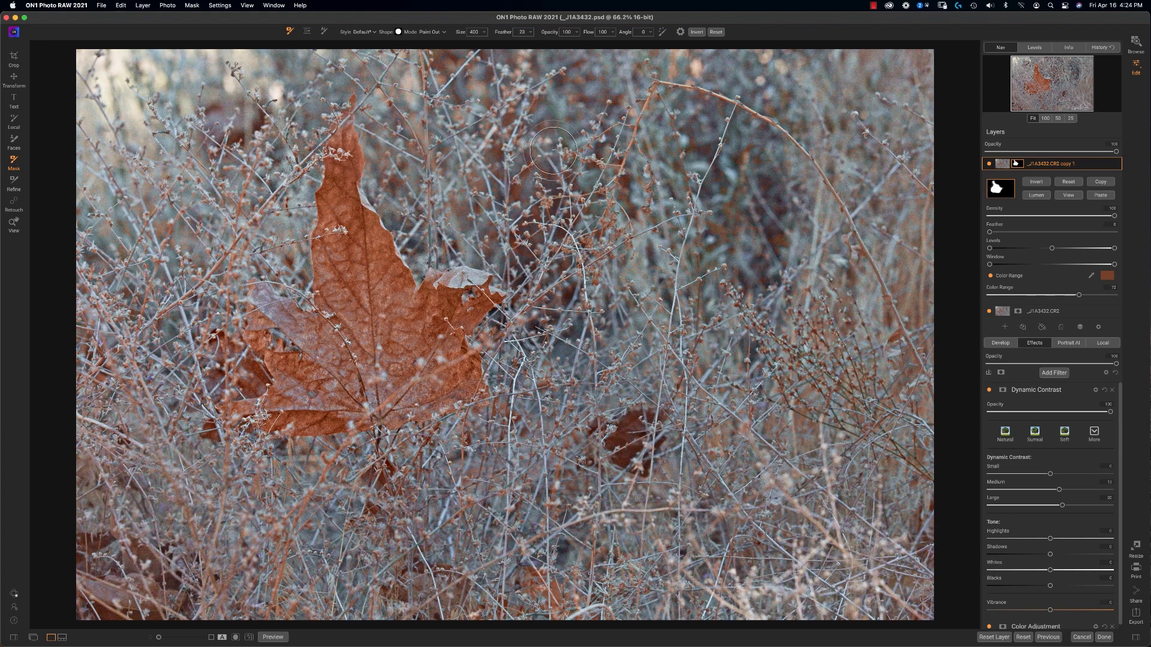
Paint the background above the leaf out of the copy layer's mask.
left_click_drag(602, 31, 584, 39)
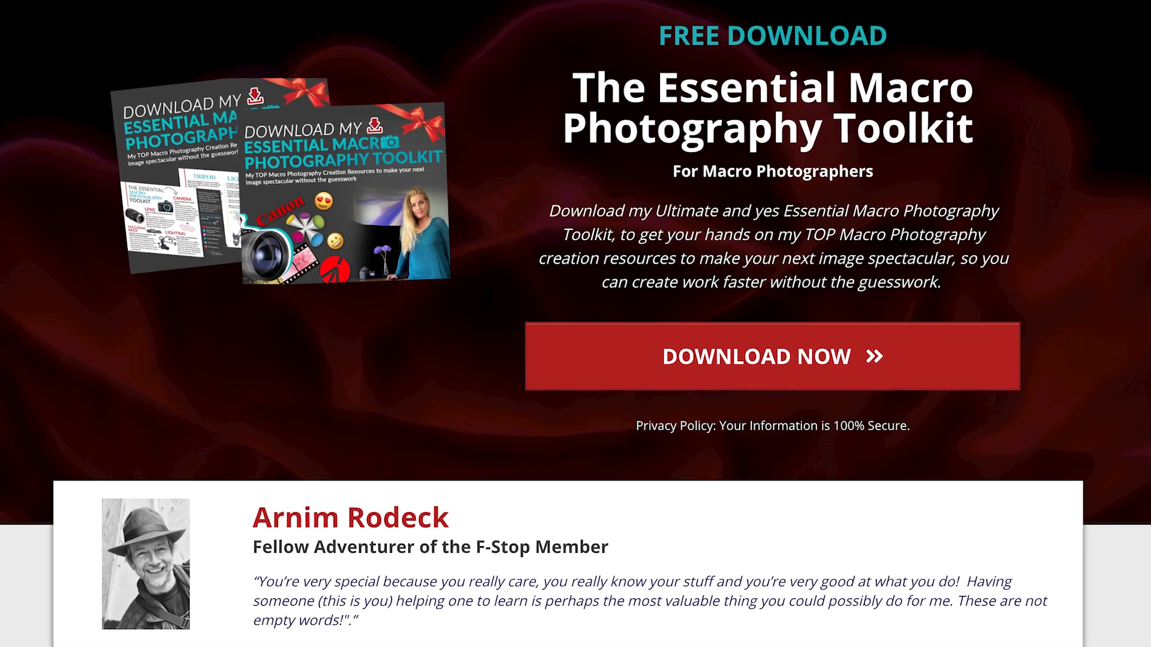
Scroll down the Essential Macro Photography Toolkit download page.
scroll("down", 3)
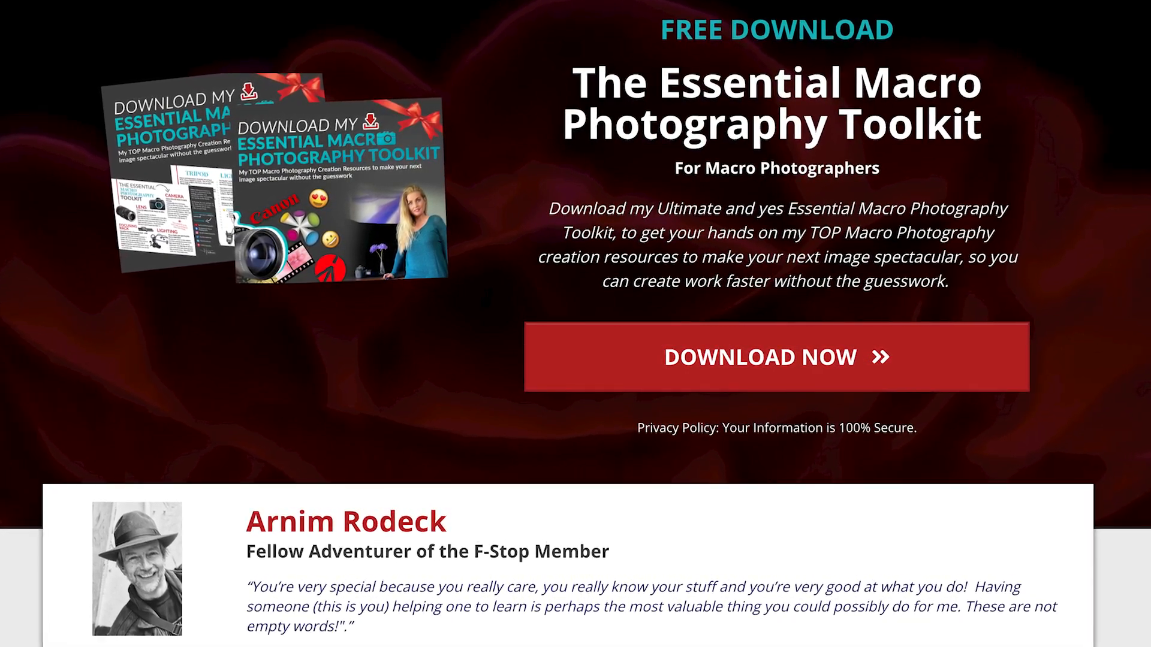
scroll("down", 3)
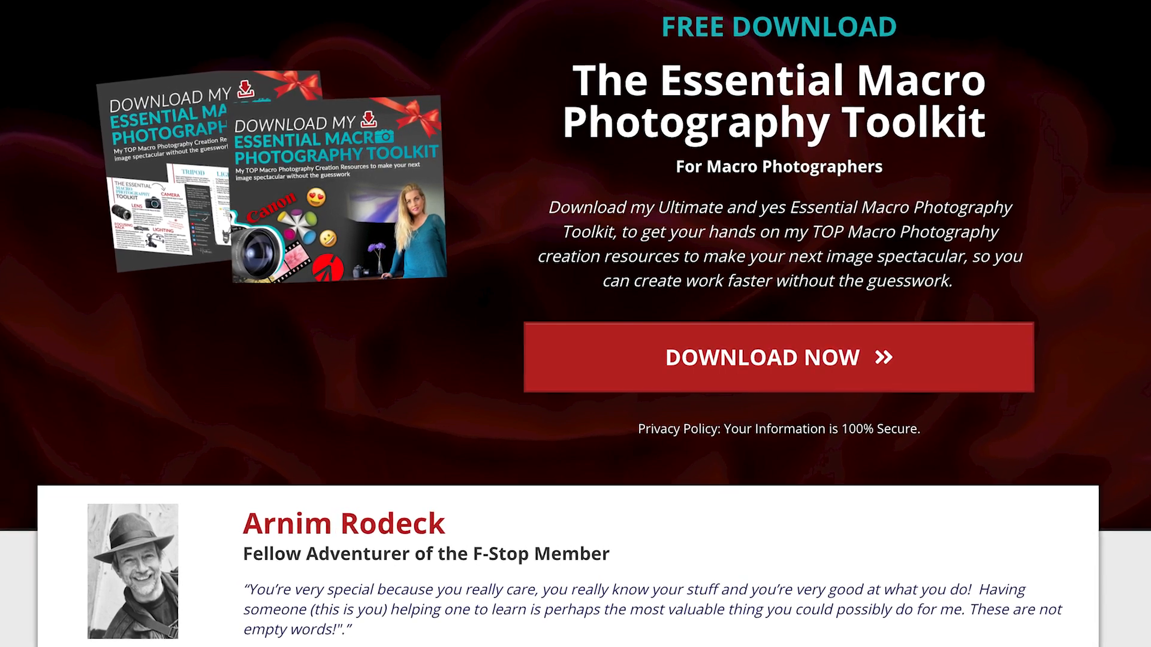
scroll("down", 3)
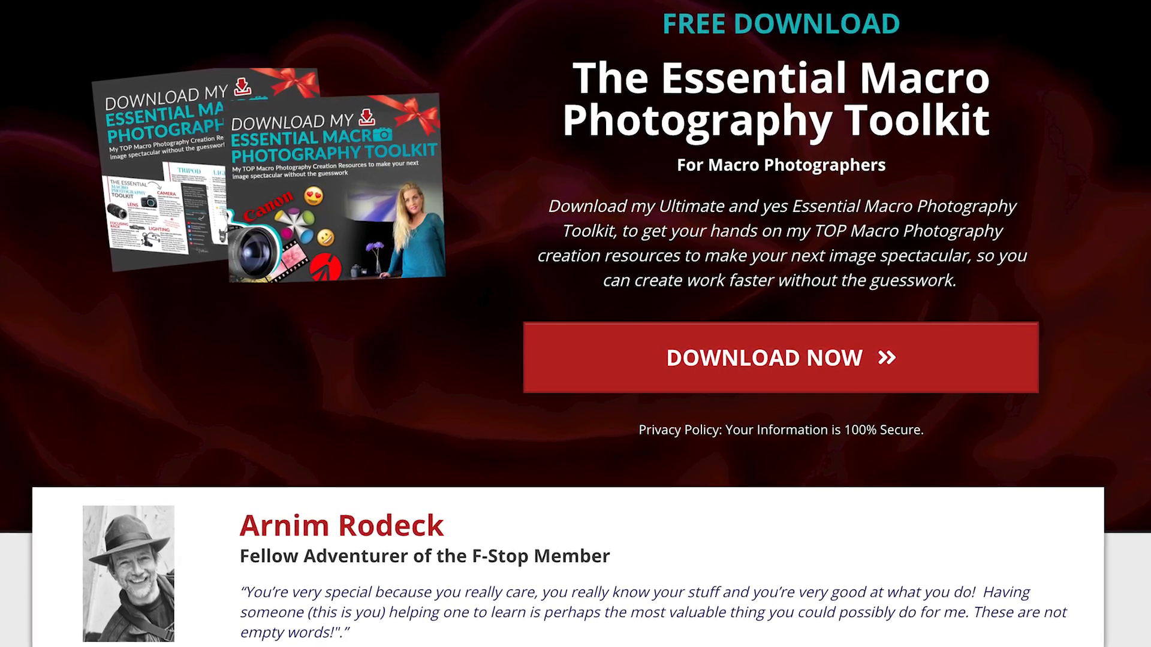